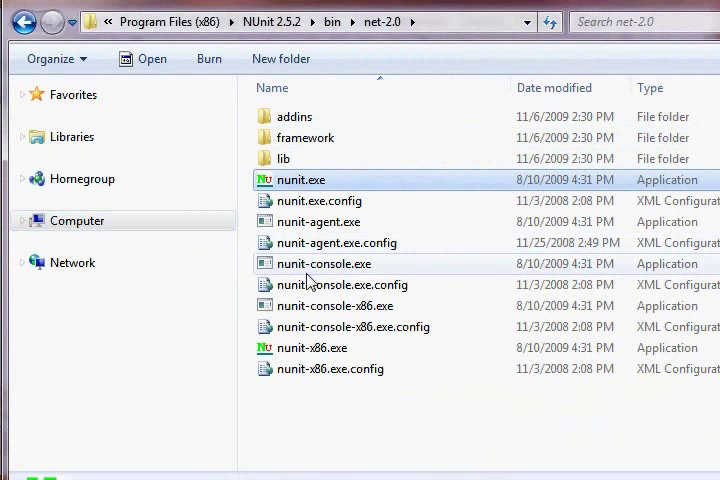
# Switch from the NUnit folder in Explorer back to the Shogun solution in Visual Studio.
pyautogui.click(311, 348)
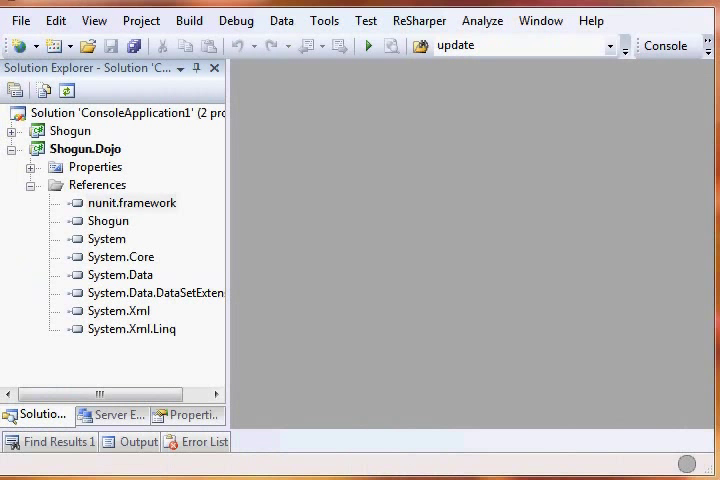
# Collapse the test project's References, expand the Shogun project and open Samurai.cs.
pyautogui.click(33, 185)
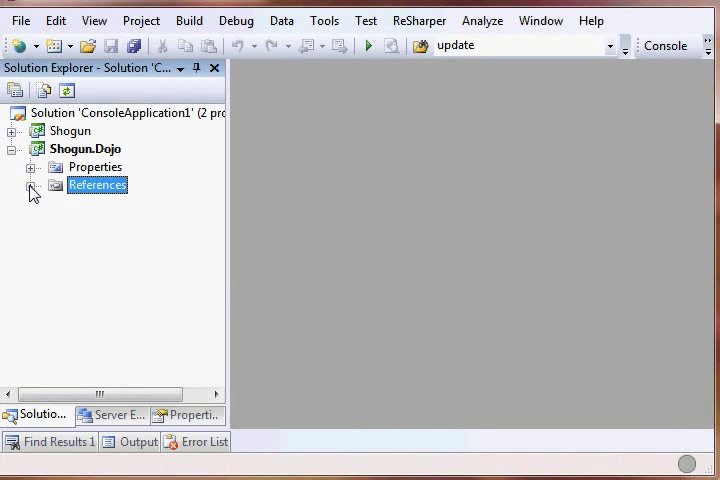
pyautogui.click(19, 131)
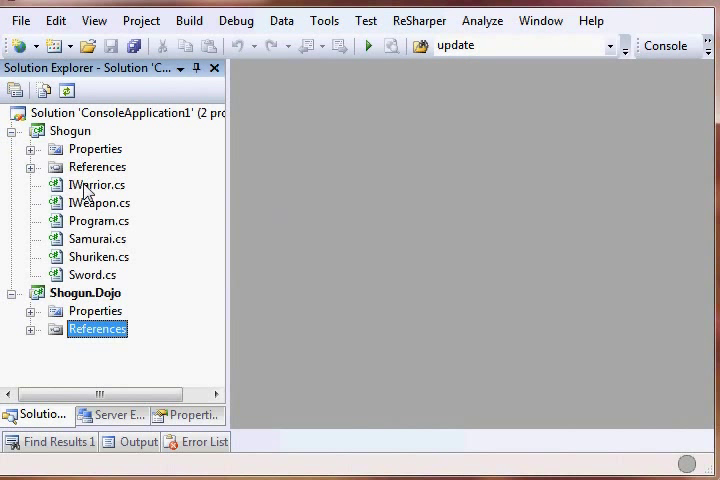
pyautogui.doubleClick(97, 238)
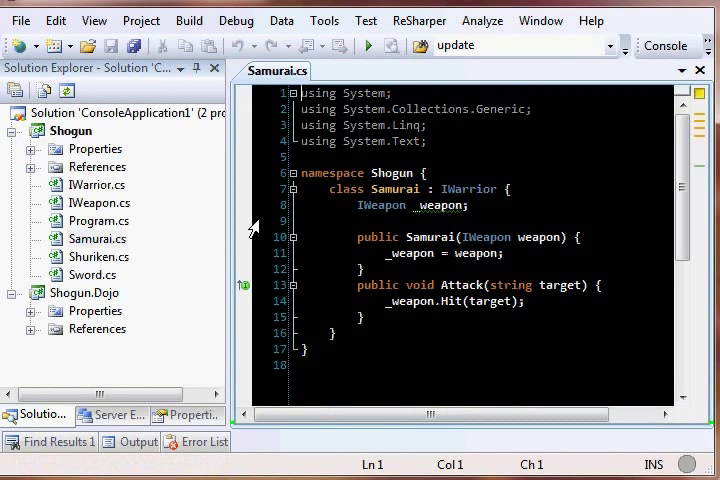
pyautogui.moveTo(222, 213)
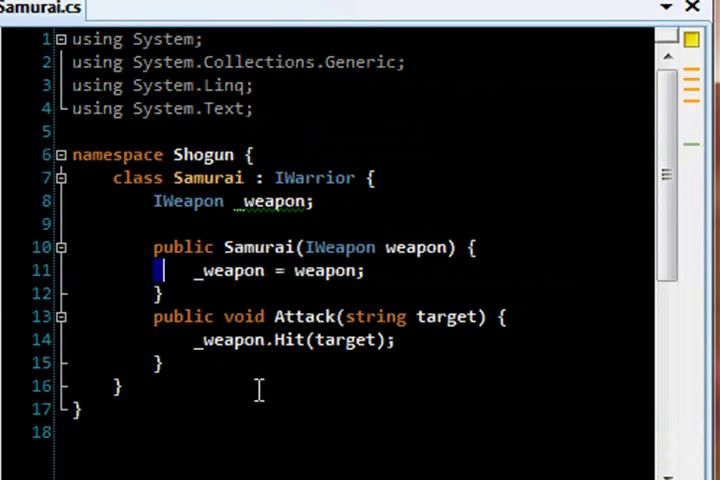
pyautogui.moveTo(245, 316)
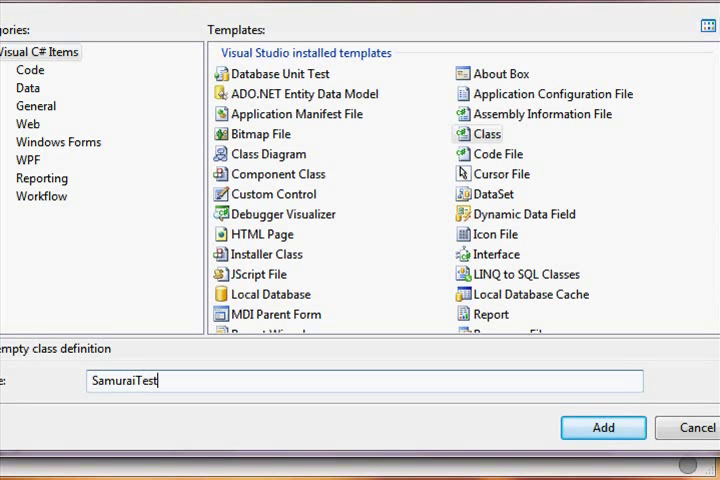
# Add the SamuraiTest class file, make it public and decorate it with [TestFixture] and a [Test] attribute.
pyautogui.click(611, 427)
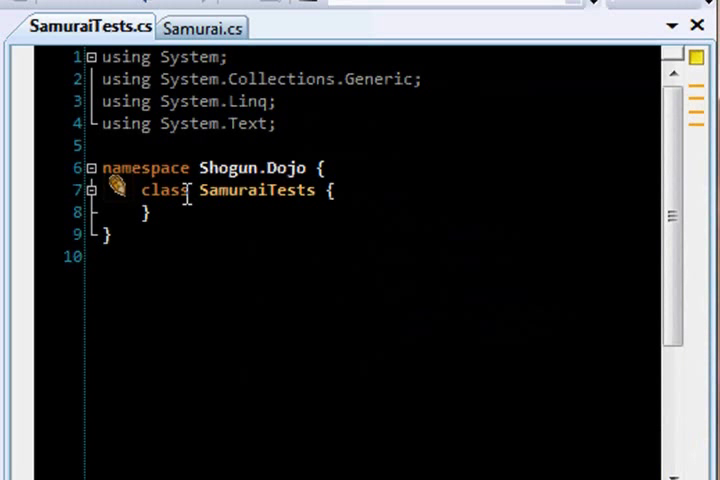
pyautogui.write('public')
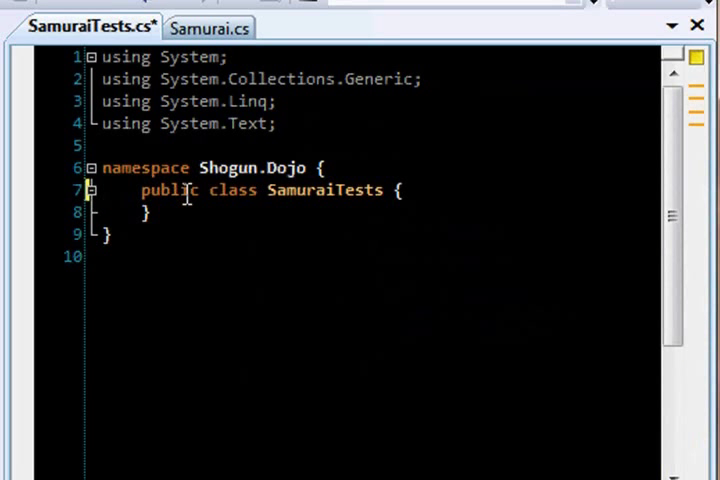
pyautogui.press('Enter')
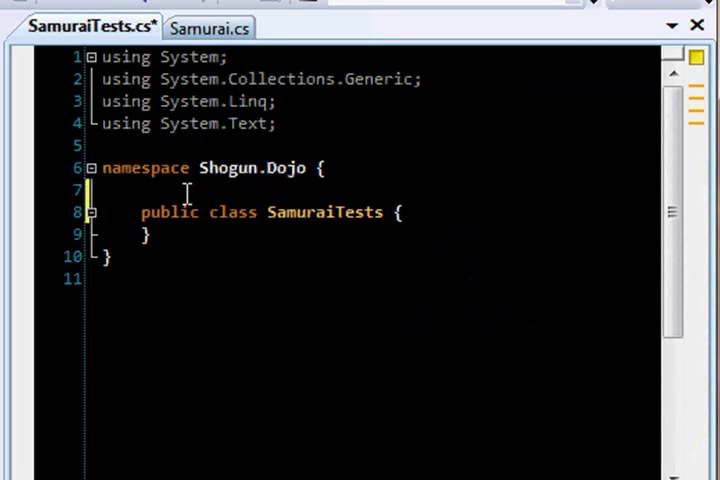
pyautogui.write('[Test]')
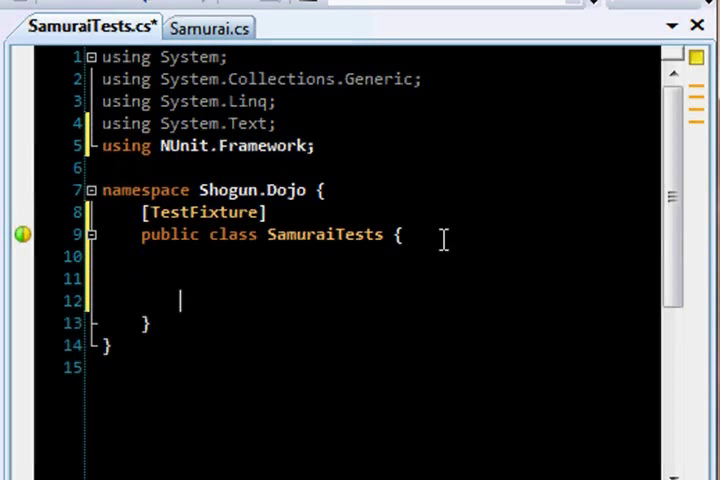
pyautogui.write('[Test')
pyautogui.write('p')
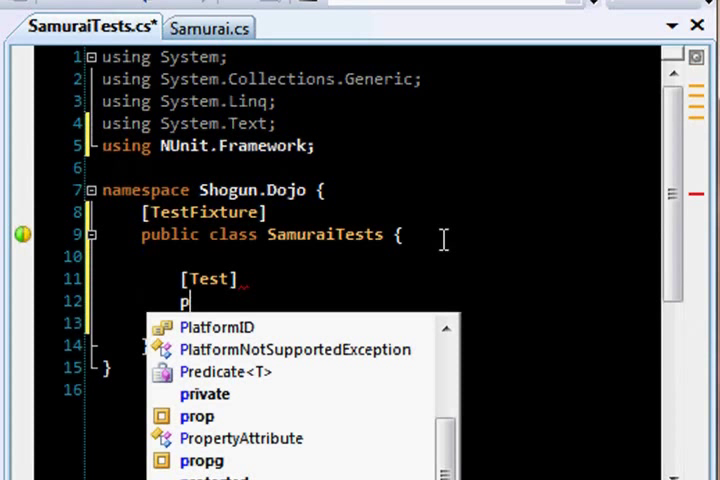
# Write a public void test method and name it One_Plus_One_Should_Equal_Two.
pyautogui.write('ublic void')
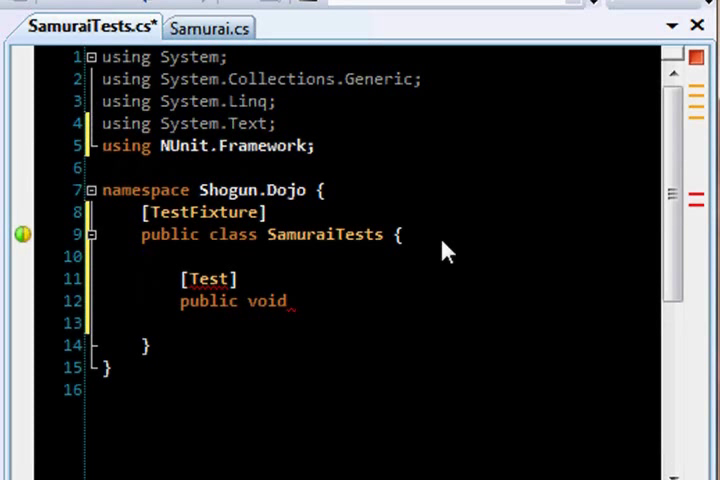
pyautogui.write('Some_Te')
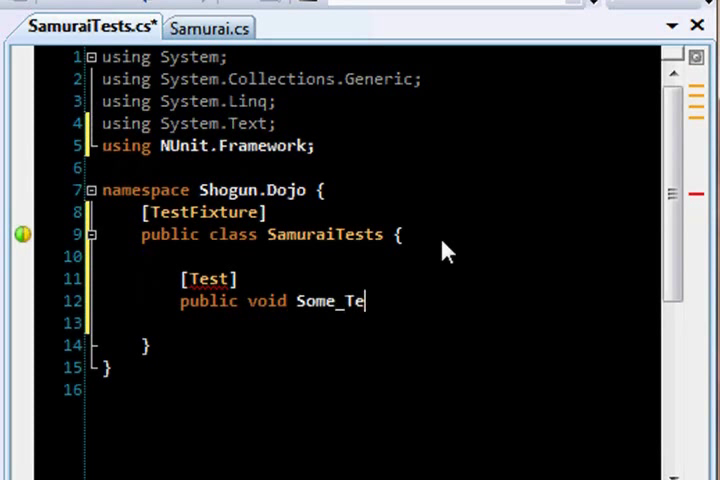
pyautogui.write('st_Name(){')
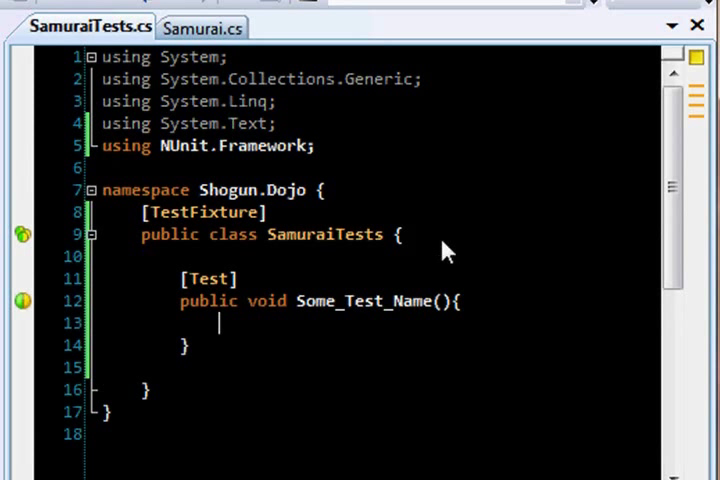
pyautogui.doubleClick(364, 301)
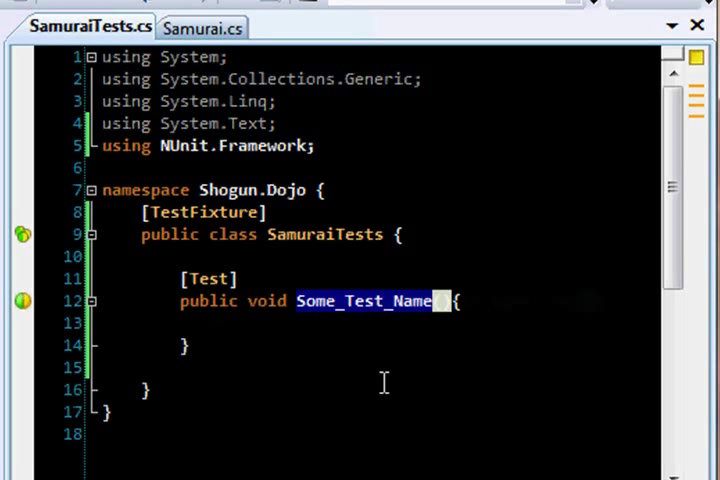
pyautogui.write('One_Plus_One_Should_Equal_Two')
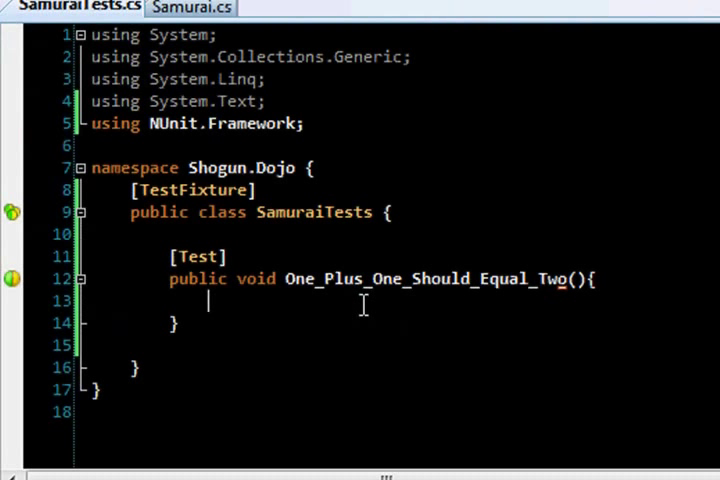
# Write the arrange section (one = 1, otherOne = 1) and the act line var result = one + otherOne.
pyautogui.write('//arrange')
pyautogui.write('var one')
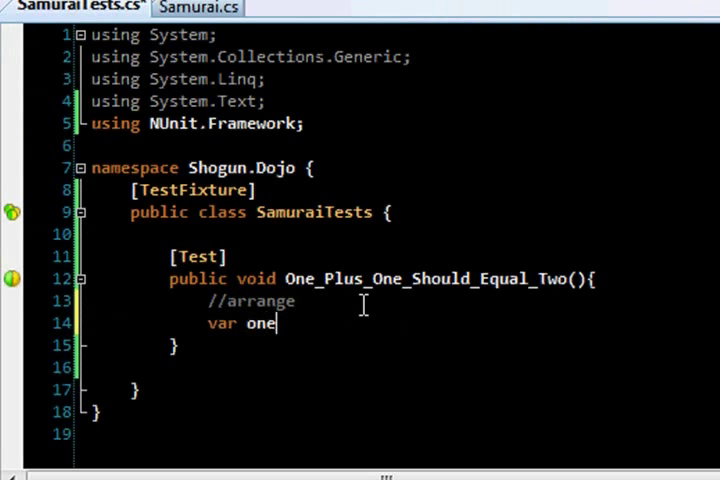
pyautogui.write('= 1;')
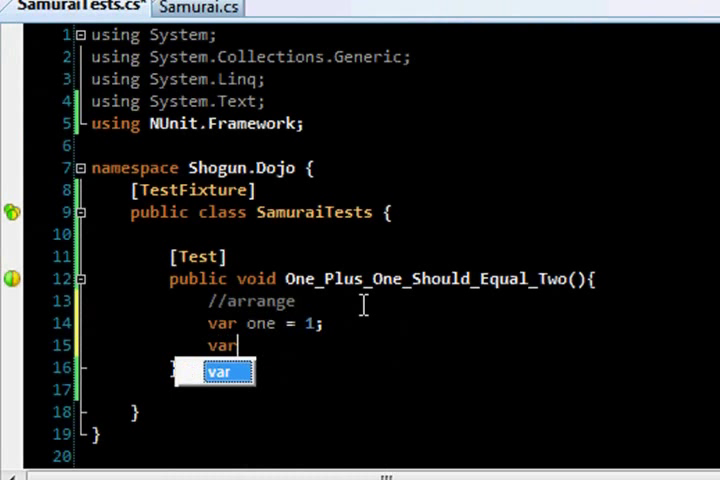
pyautogui.write('otherOne = 1;')
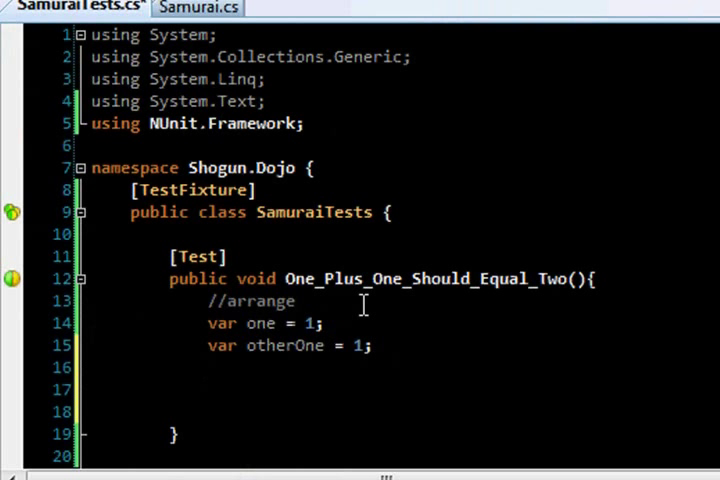
pyautogui.write('//act')
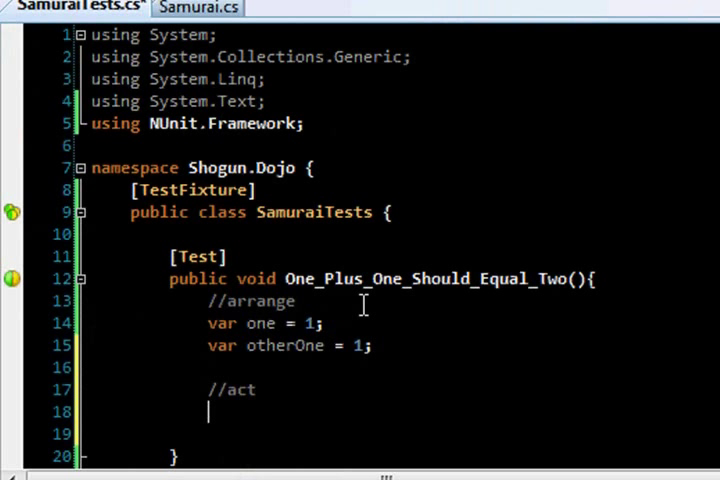
pyautogui.write('var result')
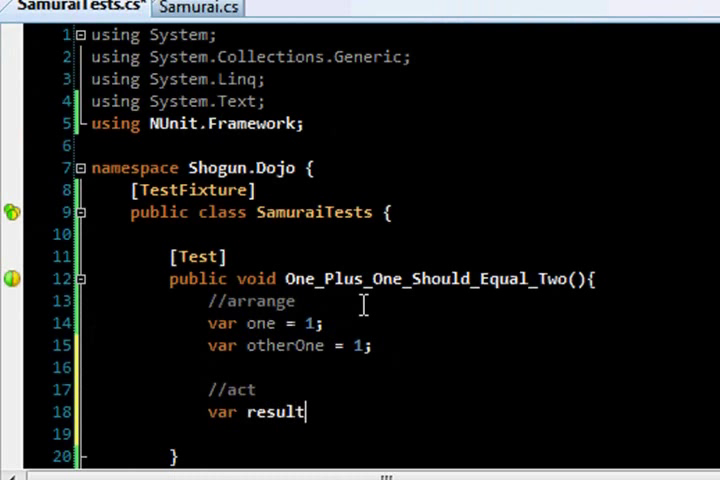
pyautogui.write('=one')
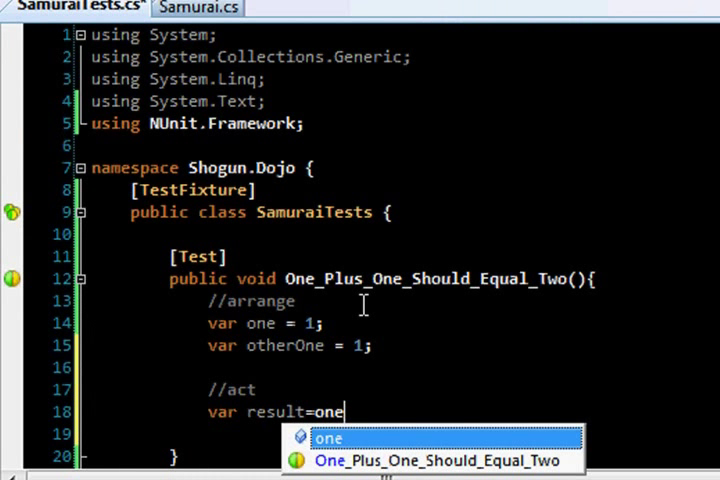
pyautogui.write('+ Other')
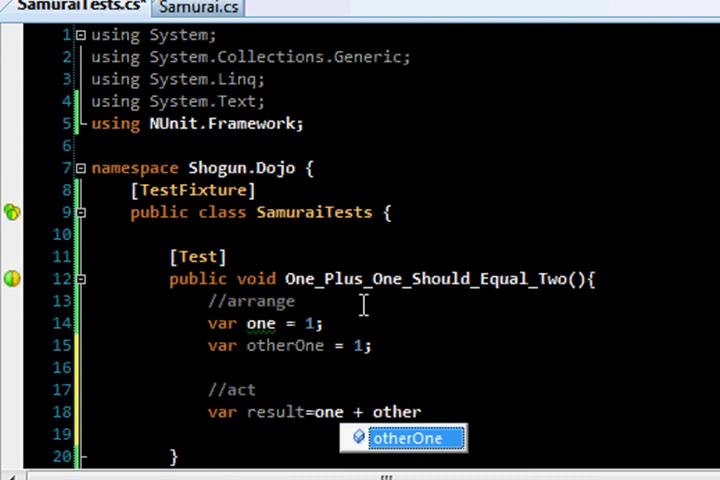
pyautogui.press('Tab')
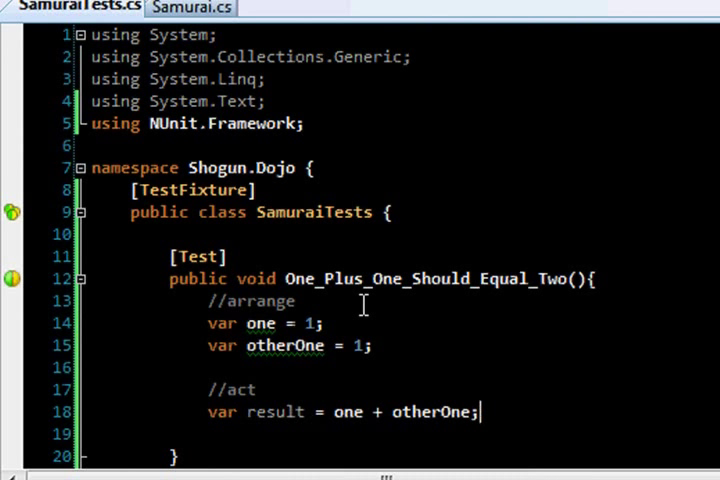
# Write the assert section as Assert.AreEqual(2, result).
pyautogui.scroll(-3)
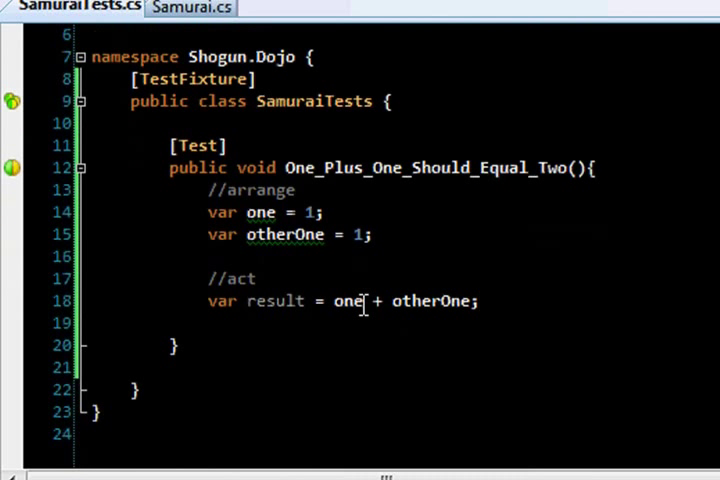
pyautogui.write('//assert')
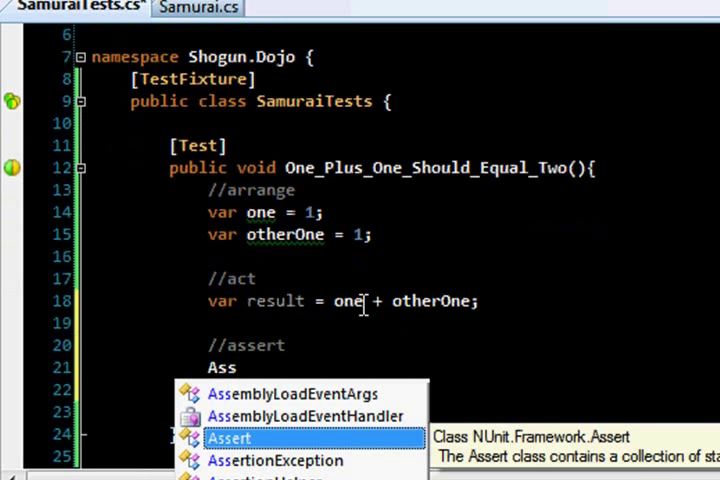
pyautogui.write('.')
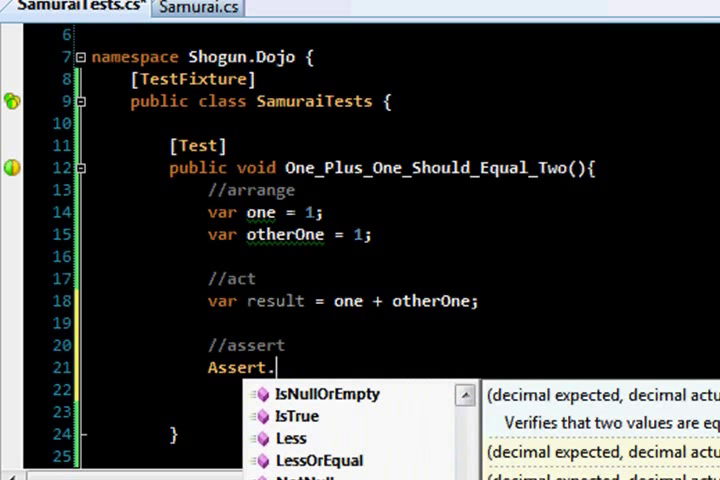
pyautogui.moveTo(360, 368)
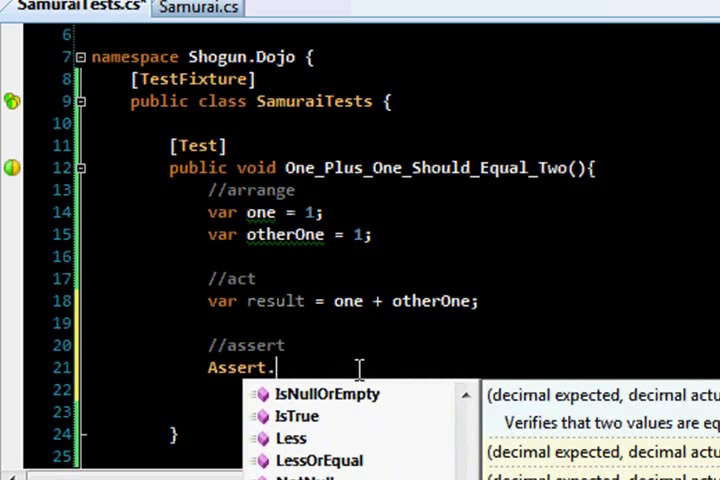
pyautogui.write('AreEqual(2,);')
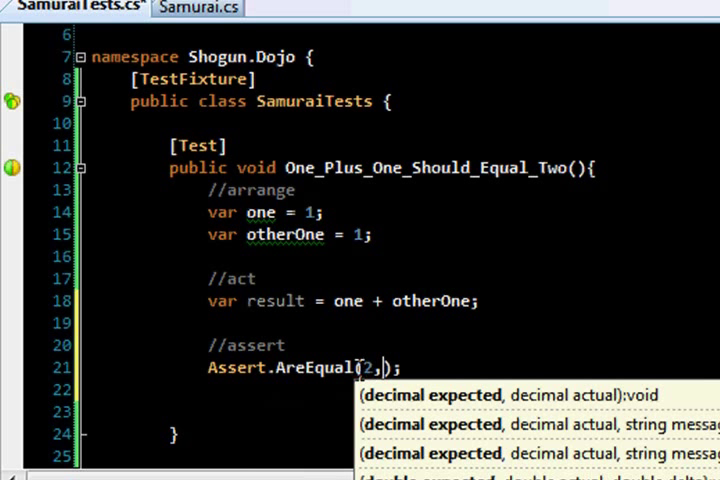
pyautogui.write('result')
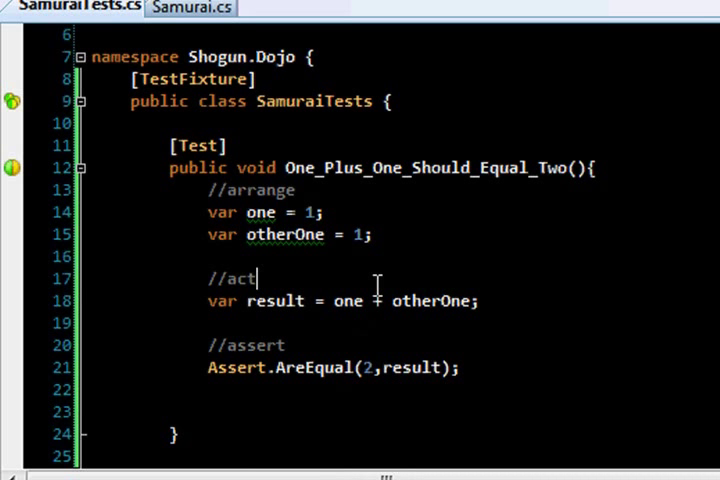
# Change the assertion to expect 3 with the message "Numbers didn't add up" and run the test.
pyautogui.rightClick(300, 262)
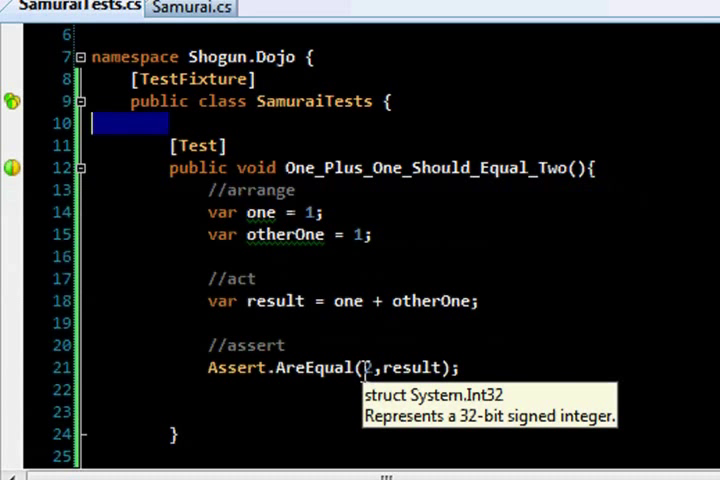
pyautogui.write('3')
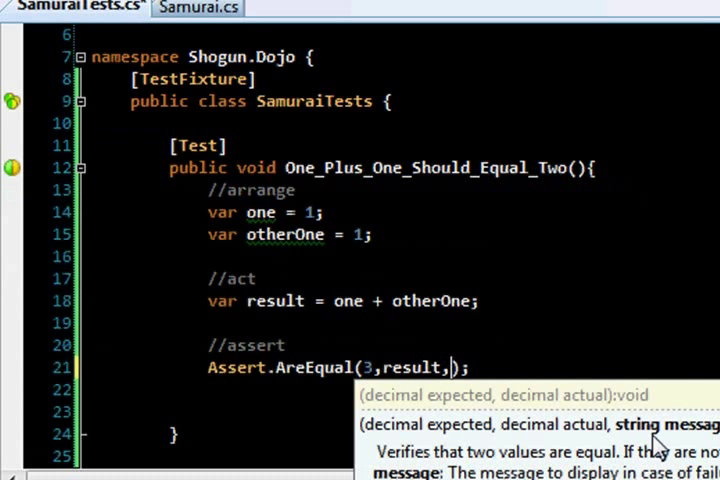
pyautogui.write('"Numbers didn\'t add up"')
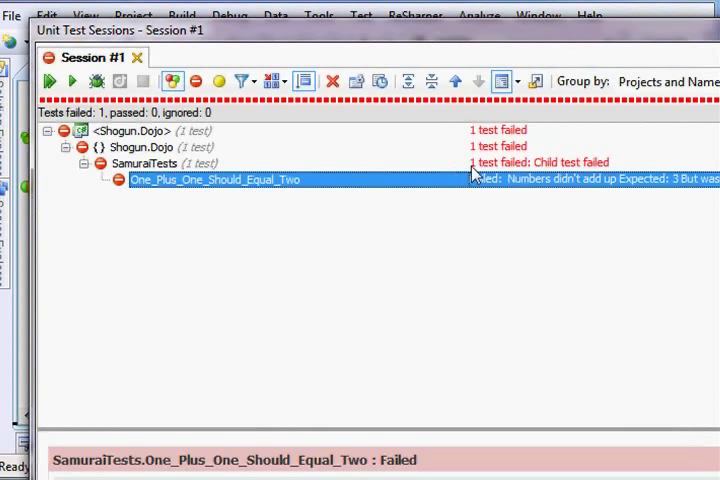
pyautogui.moveTo(636, 66)
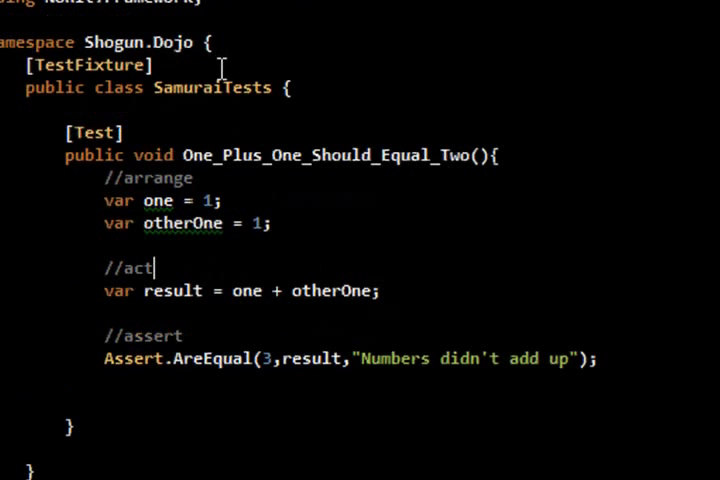
pyautogui.moveTo(283, 163)
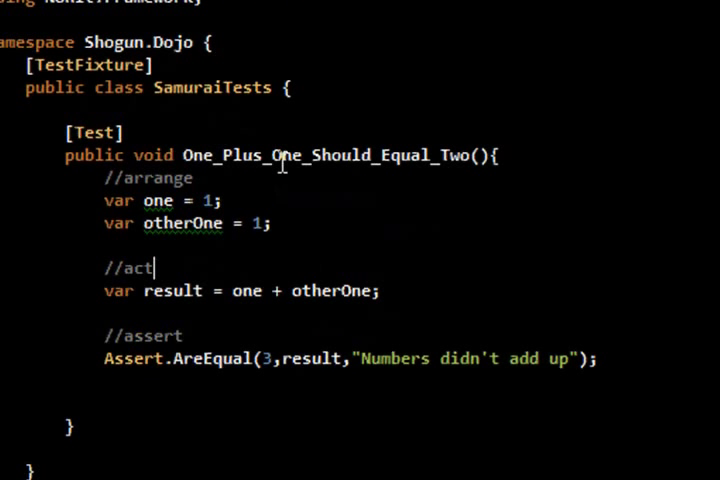
# Retype the test method name as Samurai_Should_Chop_Target_In_half_When_Using_Sword.
pyautogui.write('Samurai_Should_Chop_Target_In_half_When_Using_Sword')
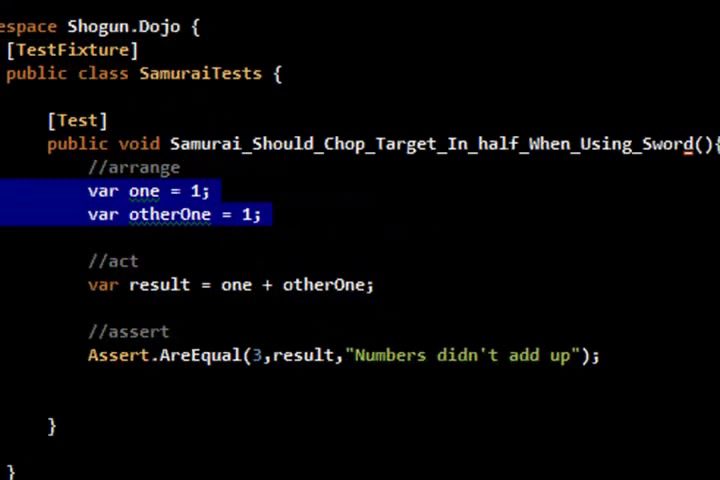
# Replace the old body with var sam = new Samurai() and var result = sam.Attack("Unwashed Masses").
pyautogui.press('Delete')
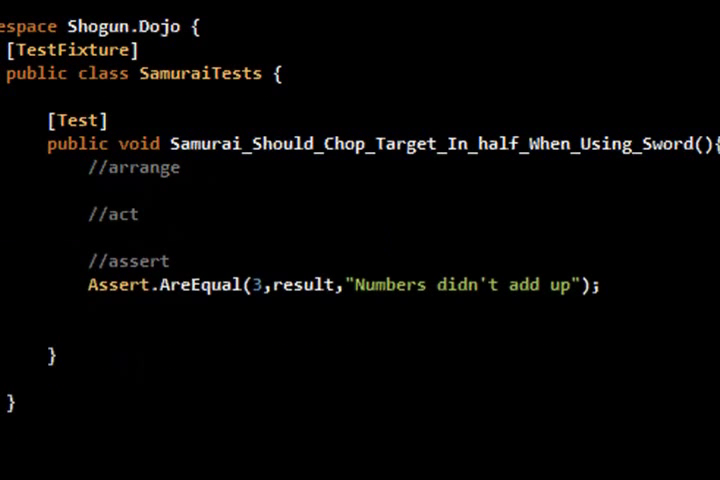
pyautogui.click(140, 185)
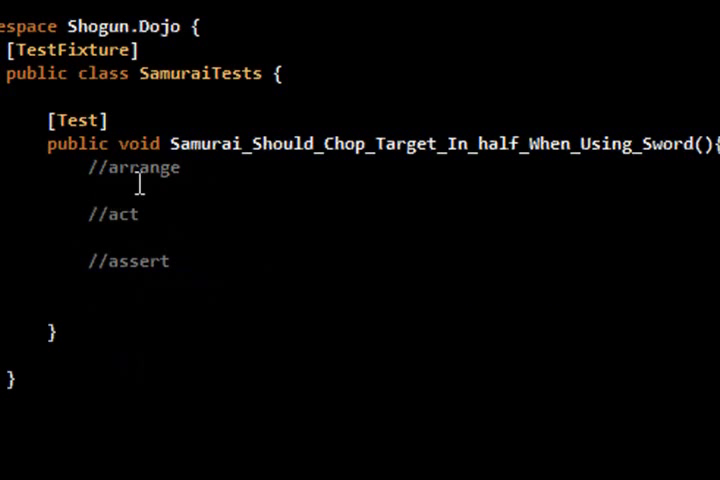
pyautogui.write('var sam=new')
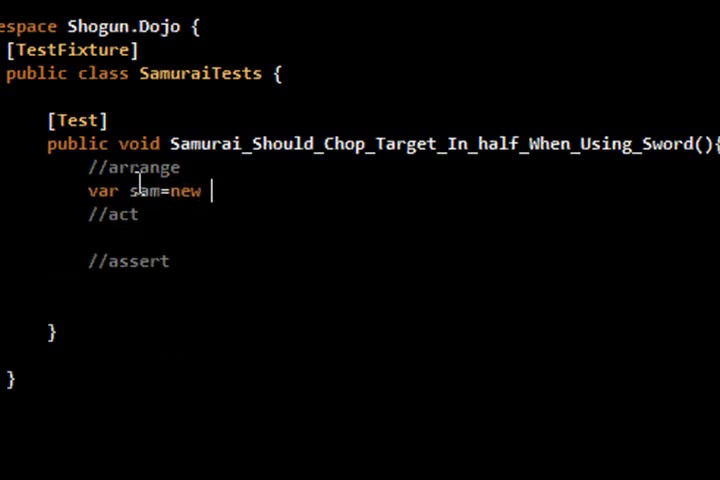
pyautogui.write('Samurai();')
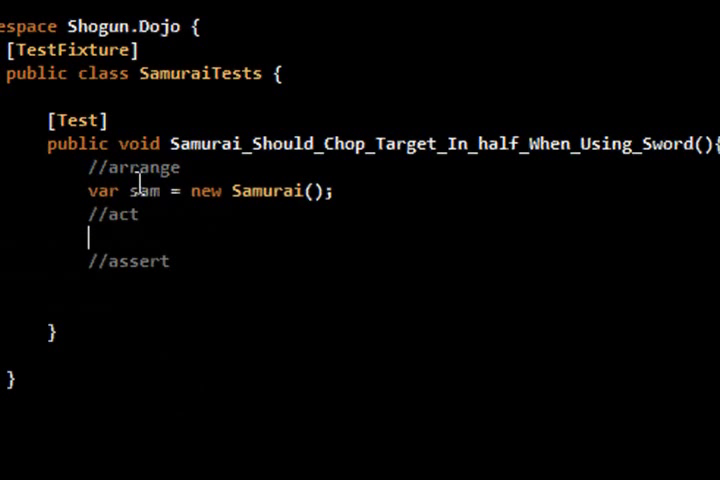
pyautogui.write('var result=sam.Attack("')
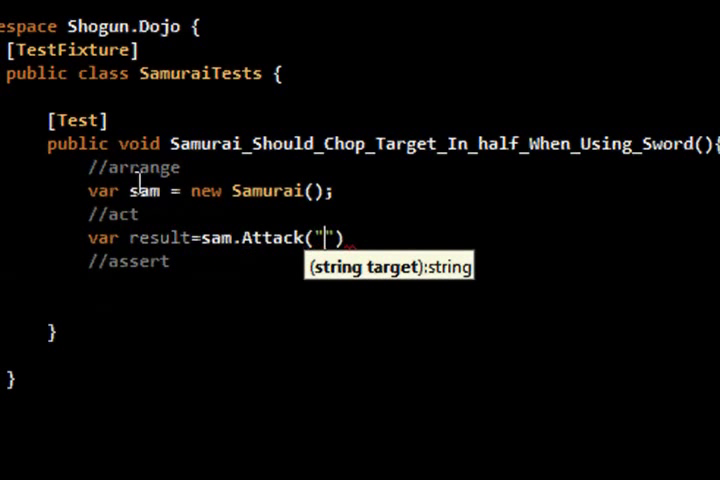
pyautogui.write('Unwashed Masses')
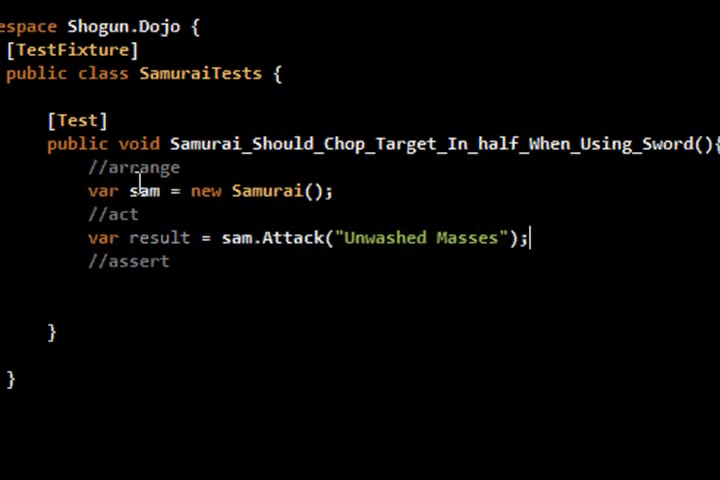
# Assert the result equals "Chopped Unwashed Masses clean in half".
pyautogui.write('Assert.AreEqual();')
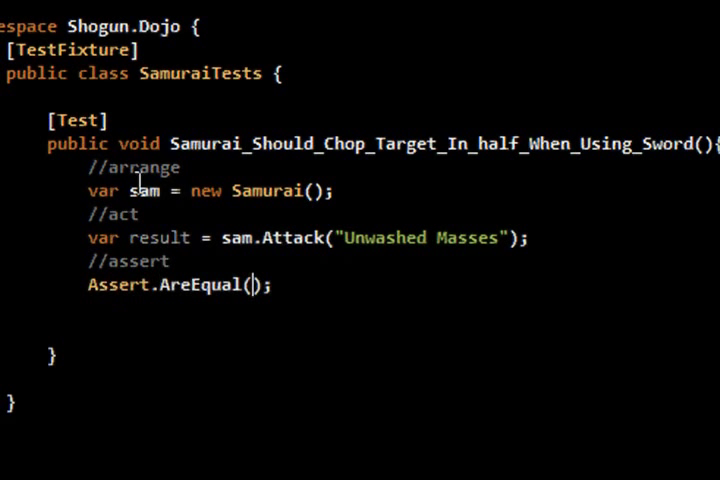
pyautogui.write('"Chopped Unwashed Masses clean in half",result')
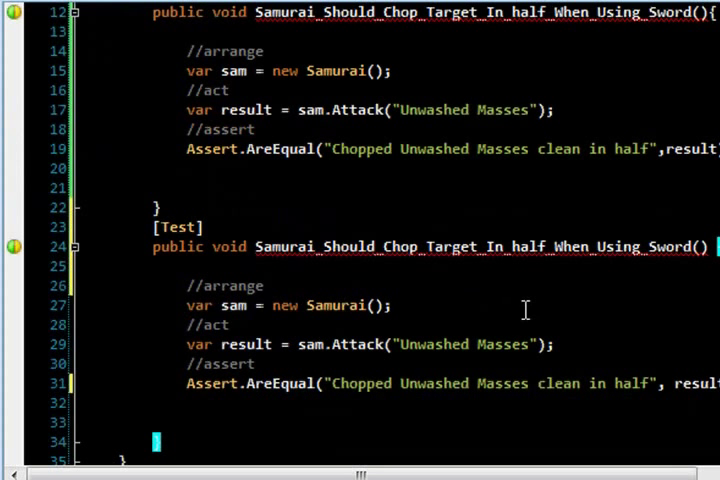
# Rename the copy to the Shuriken test, construct the Samurai with new Shuriken() and expect "Pierces Unwashed Masses's armor".
pyautogui.doubleClick(425, 246)
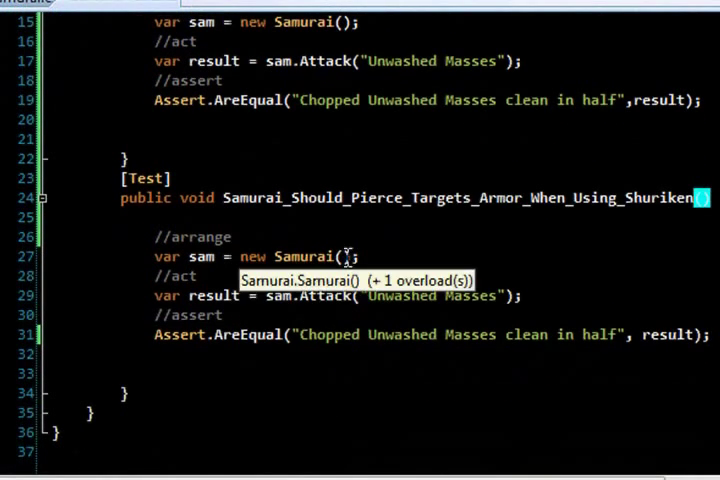
pyautogui.write('new Shuriken(')
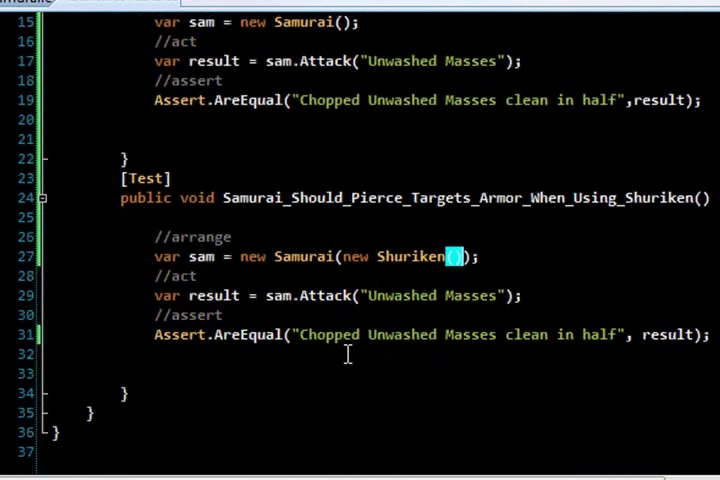
pyautogui.doubleClick(328, 334)
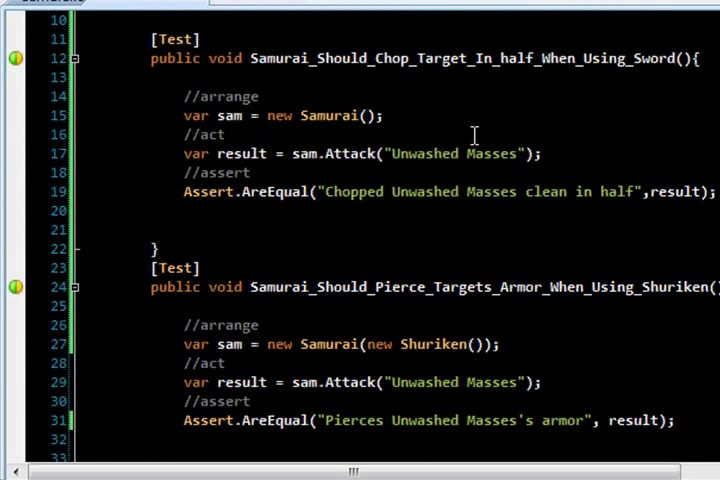
# Arm the first test's Samurai with new Sword(), then rename its copy to Samurai_Should_Chop_Target_In_half_By_Default.
pyautogui.write('new Show')
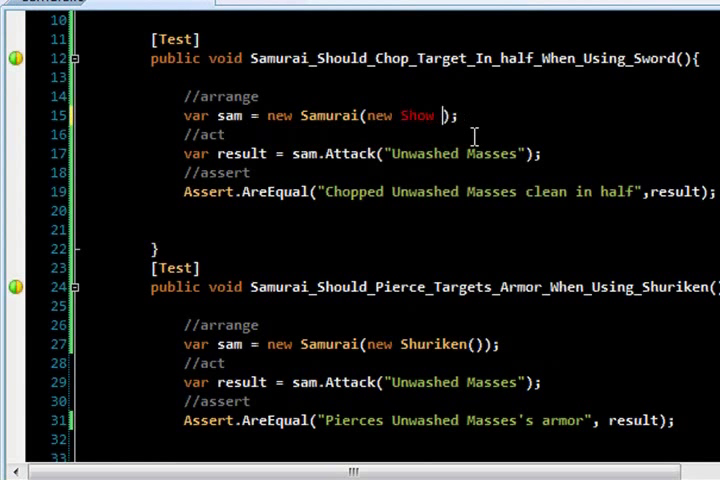
pyautogui.write('Swor')
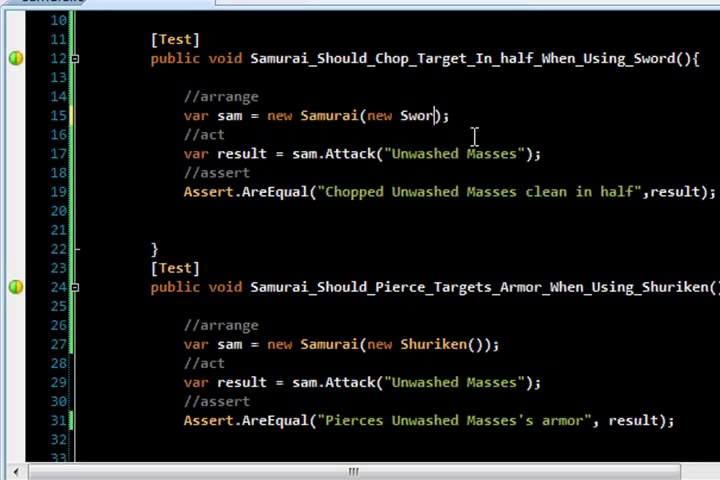
pyautogui.write('(')
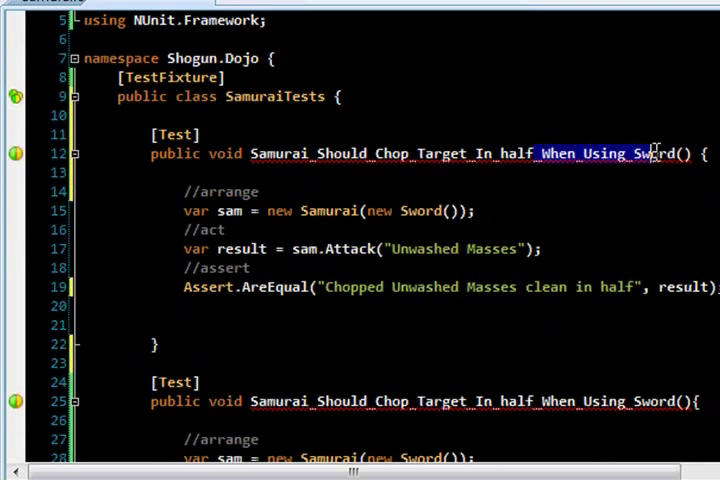
pyautogui.write('By_Default')
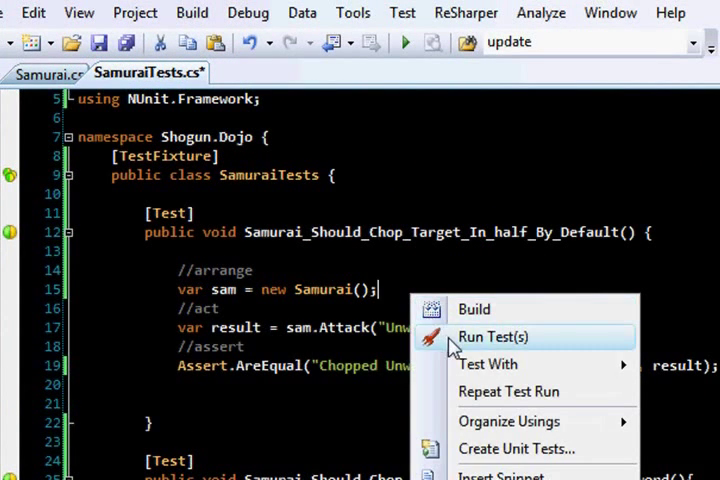
# Run all tests in the SamuraiTests fixture from the margin glyph.
pyautogui.click(497, 336)
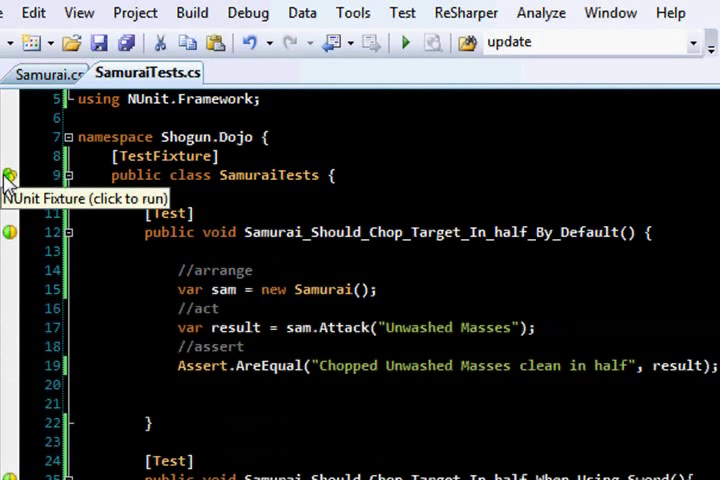
pyautogui.click(10, 176)
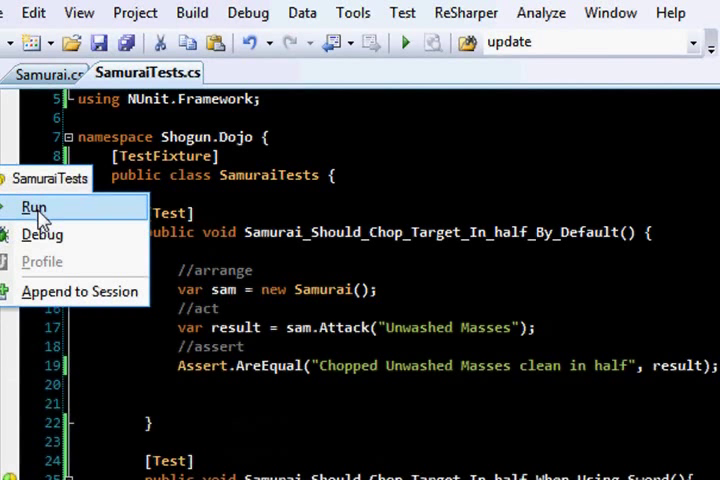
pyautogui.click(34, 207)
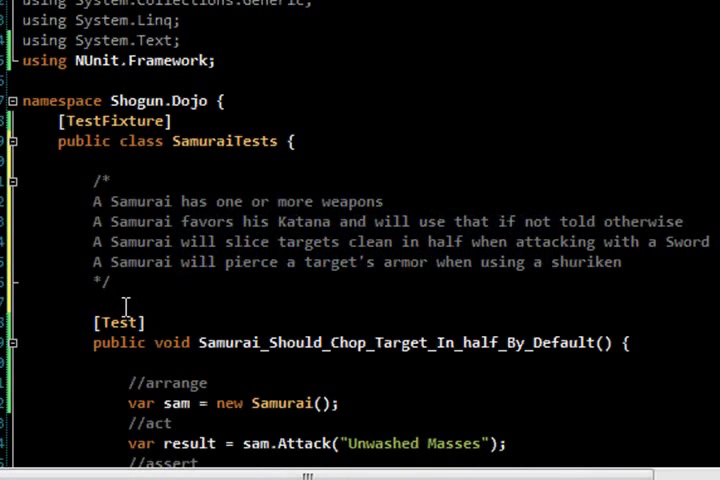
# Declare test Samurai_Should_Be_Able_To_Carry_Zero_to_N_Weapons and copy the default test's arrange-act-assert body into it.
pyautogui.tripleClick(237, 201)
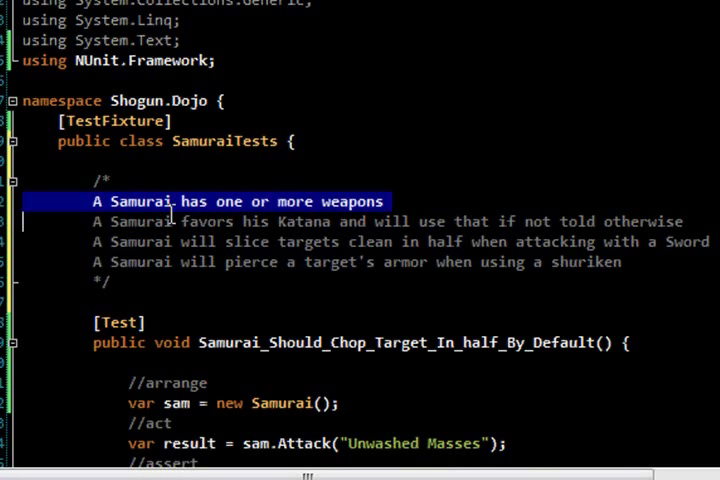
pyautogui.scroll(-3)
pyautogui.write('[Test')
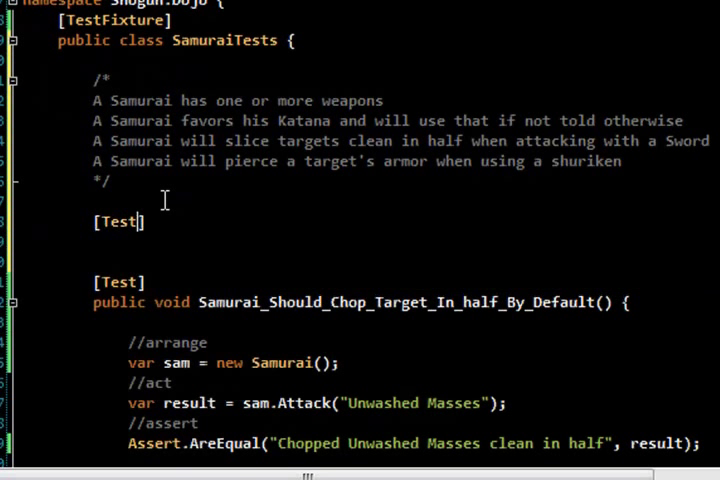
pyautogui.write('pu')
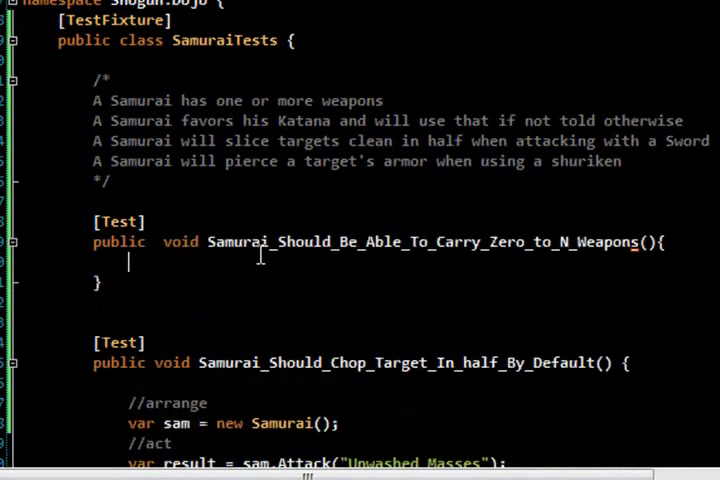
pyautogui.scroll(-3)
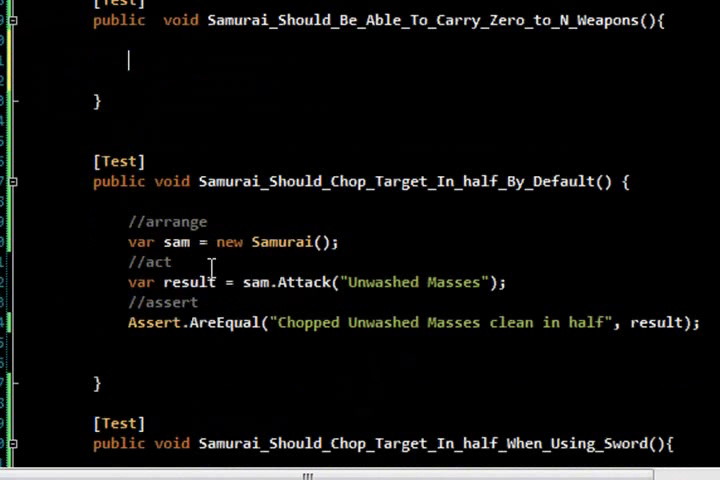
pyautogui.moveTo(128, 221); pyautogui.dragTo(200, 311)
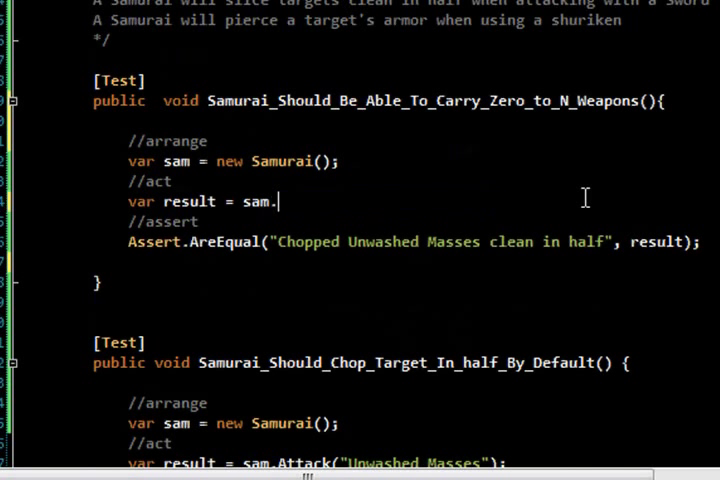
# Call sam.GetWeapons() in the test and generate a Samurai.GetWeapons stub via the smart tag.
pyautogui.write('.')
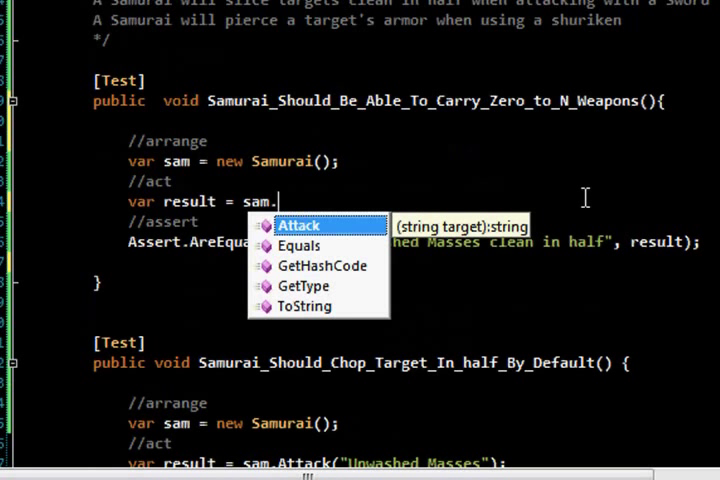
pyautogui.write('Get')
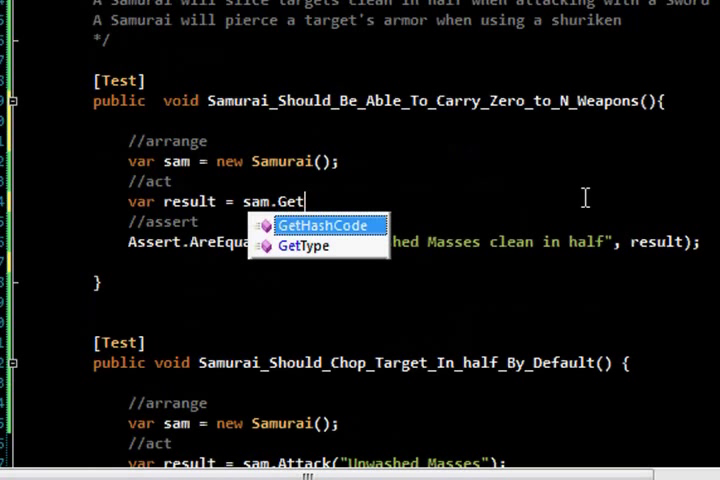
pyautogui.write('Weapons();')
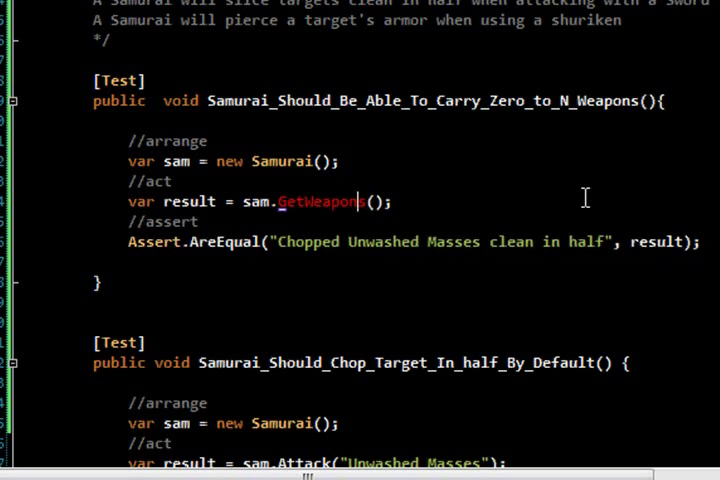
pyautogui.click(40, 197)
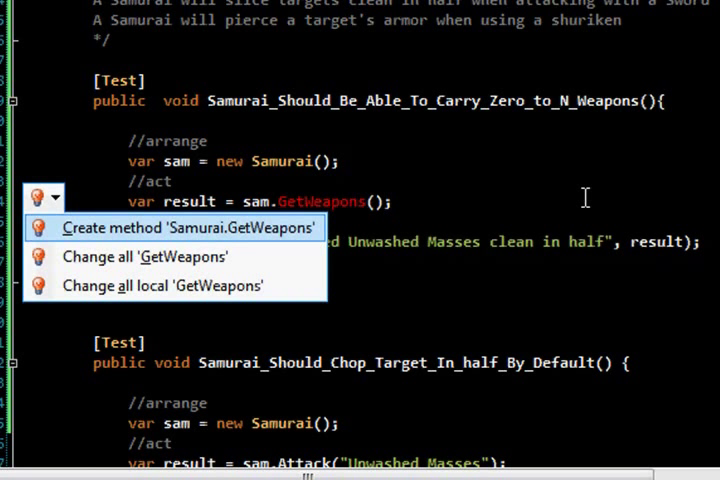
pyautogui.click(189, 228)
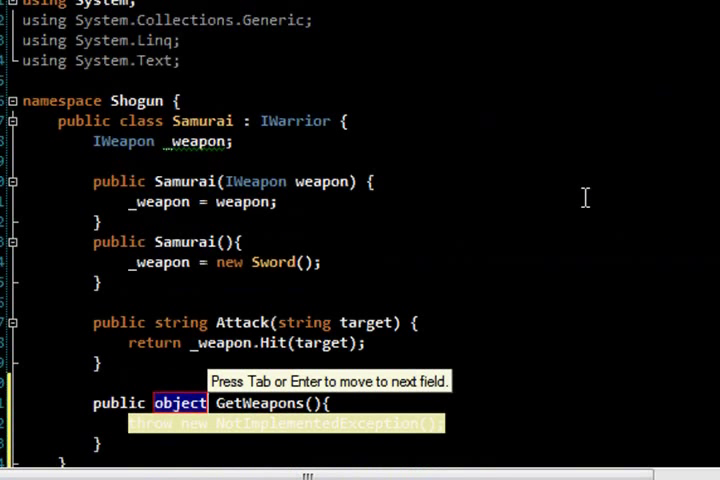
# Store weapons in IList<IWeapon> _weapons, return _weapons.Count from GetWeapons, and attack with _weapons[0].Hit.
pyautogui.write('int')
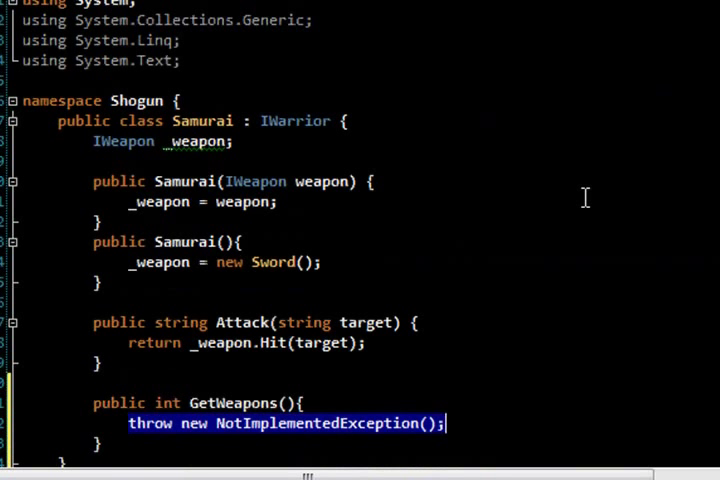
pyautogui.write('return _wep')
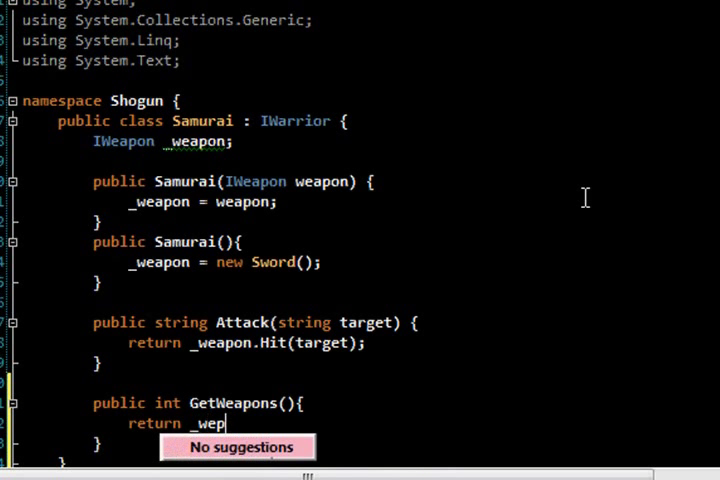
pyautogui.write('ons.Count;')
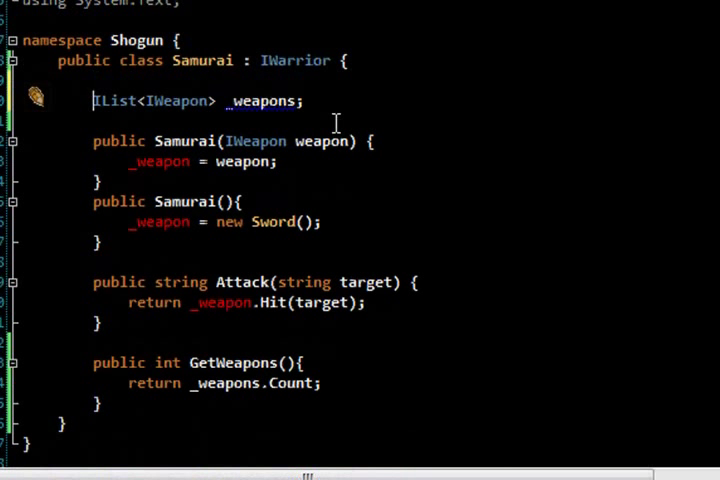
pyautogui.moveTo(372, 172)
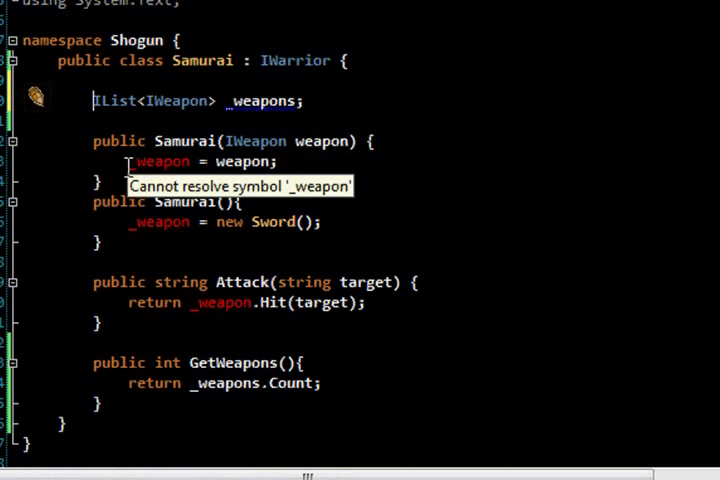
pyautogui.moveTo(120, 162)
pyautogui.write('s')
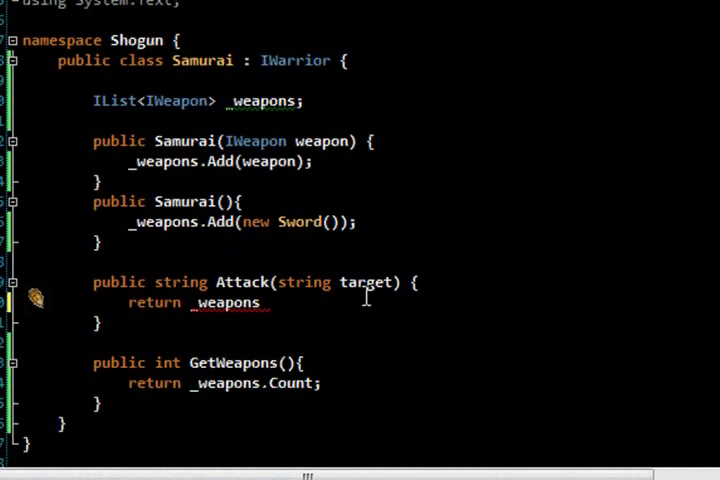
pyautogui.write('[0].')
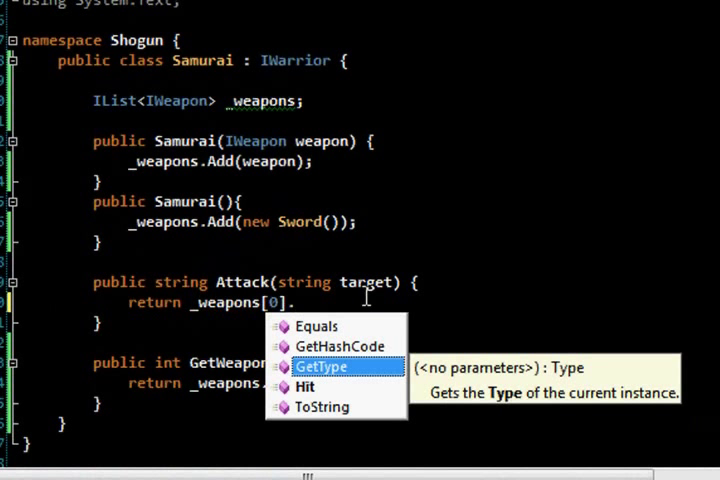
pyautogui.write('.Hit(target);')
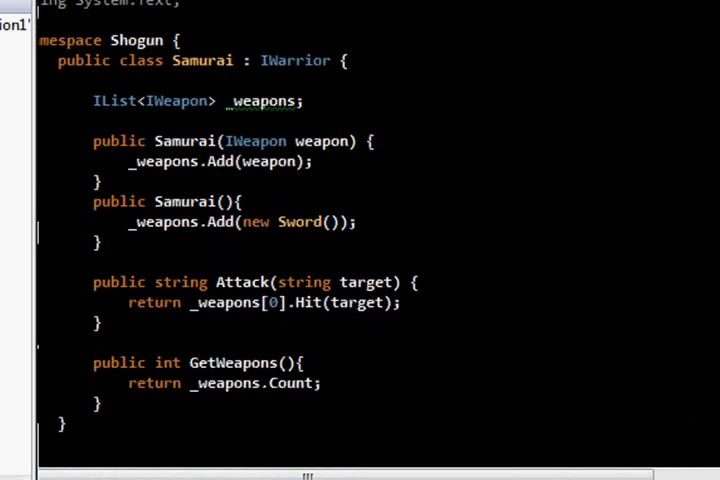
# Build the Shogun project.
pyautogui.rightClick(24, 47)
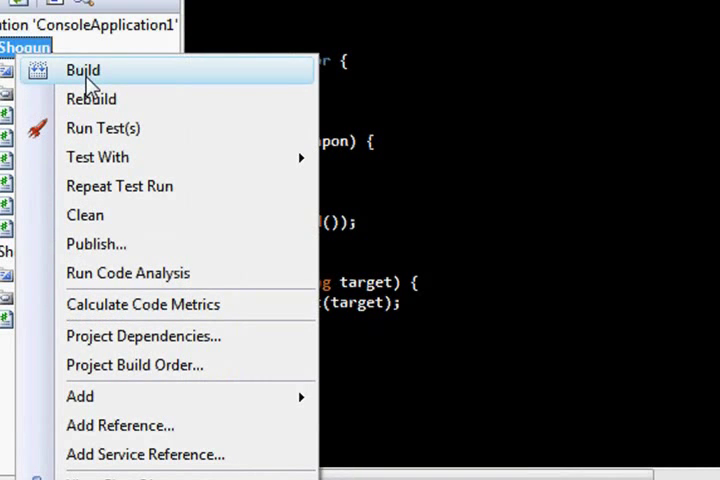
pyautogui.click(83, 69)
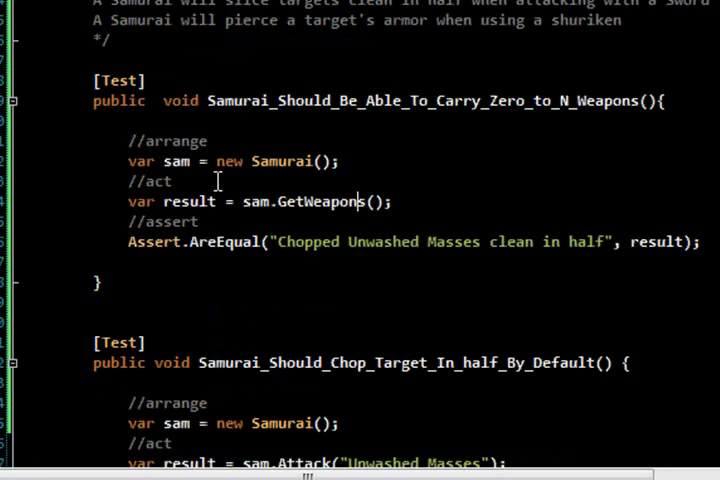
pyautogui.moveTo(258, 252)
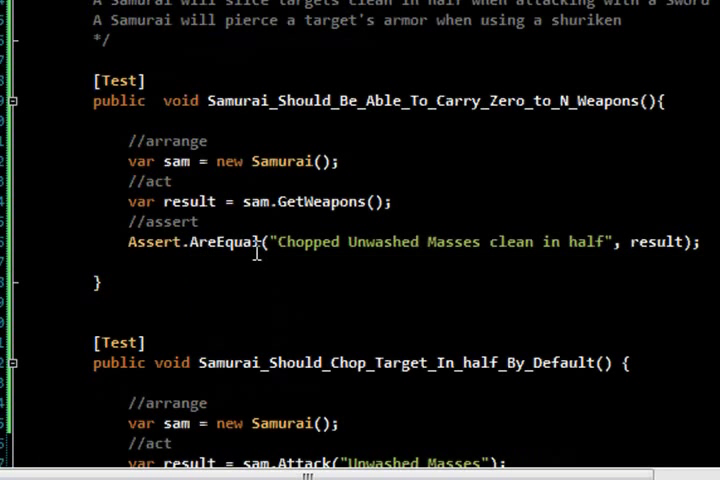
# Assert with Assert.Greater(result, 0) and run the Samurai tests so all four pass.
pyautogui.doubleClick(224, 241)
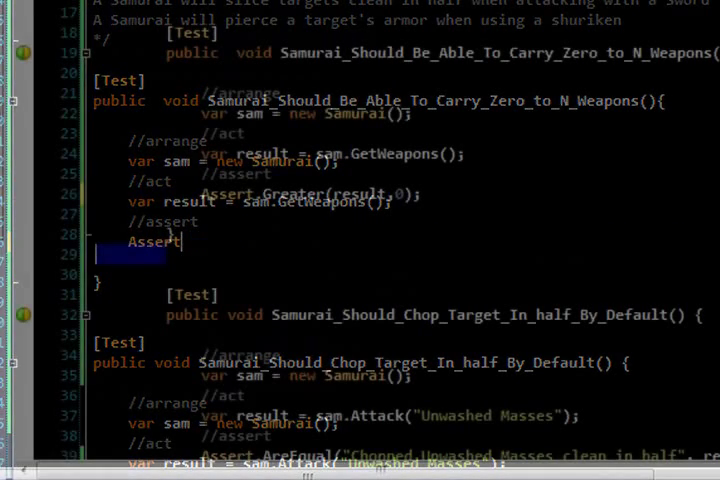
pyautogui.rightClick(410, 210)
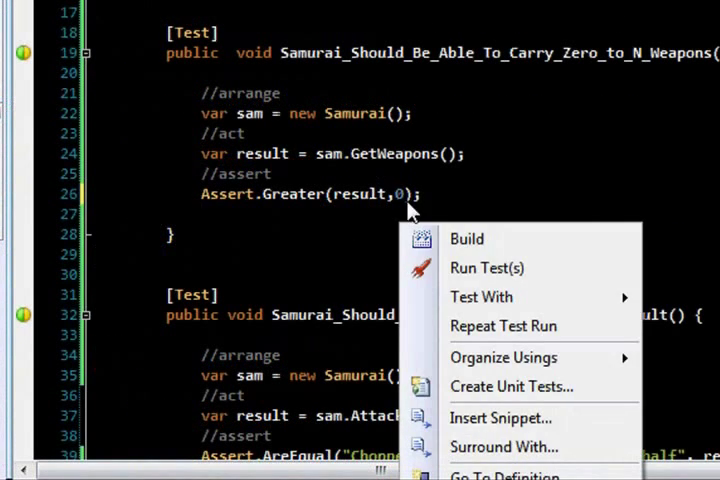
pyautogui.click(487, 267)
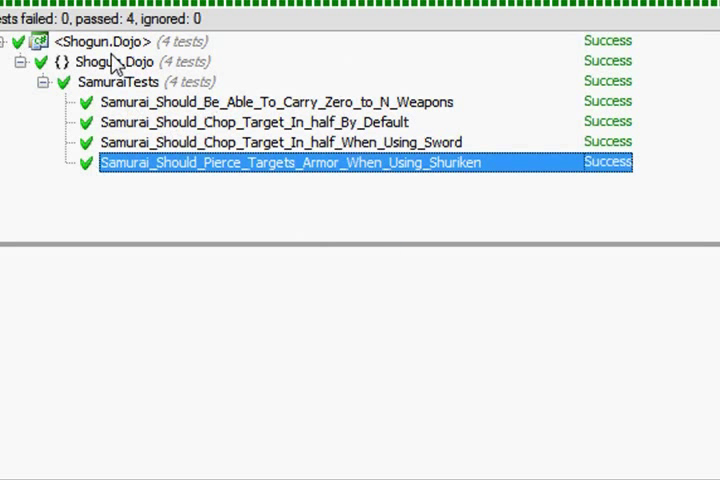
pyautogui.moveTo(150, 107)
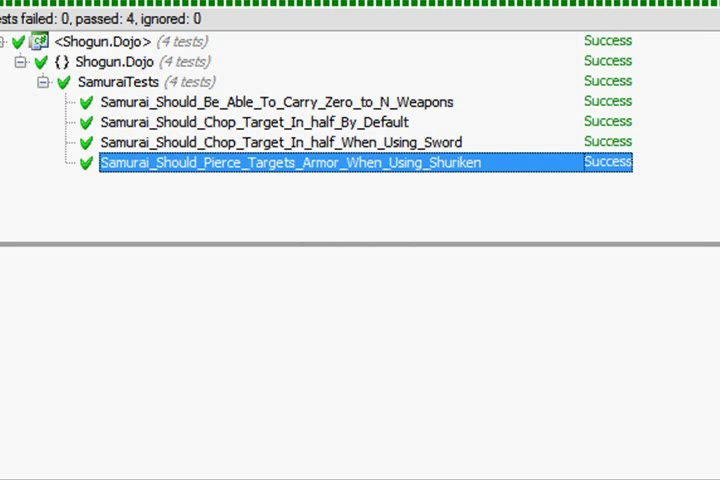
pyautogui.moveTo(333, 127)
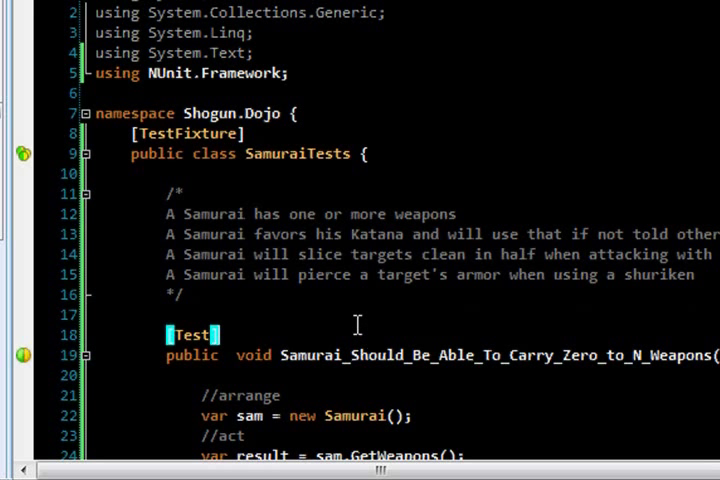
# Rename the test to Carry_One_Weapon and add a Carry_Two_Weapons copy constructing Samurai with new Sword().
pyautogui.scroll(-3)
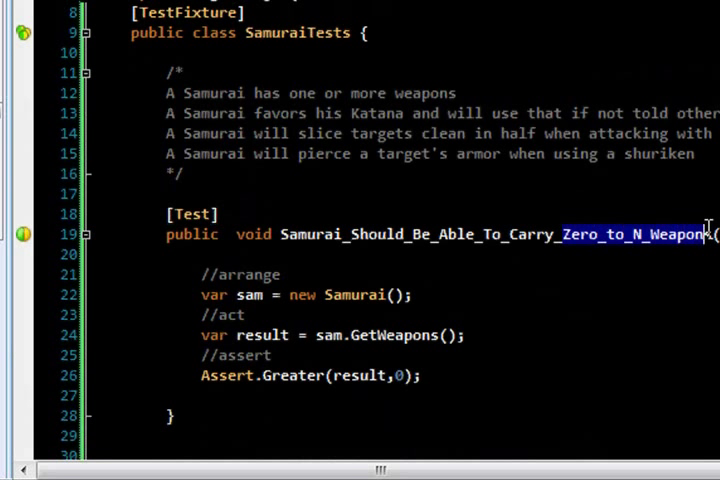
pyautogui.write('One_')
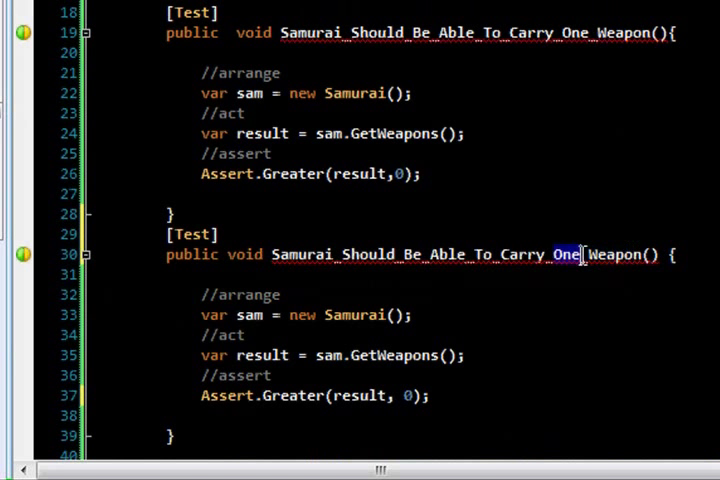
pyautogui.write('Two')
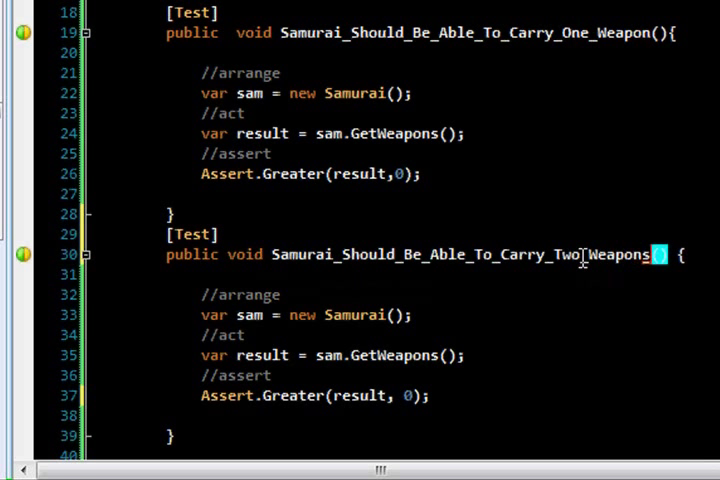
pyautogui.scroll(-3)
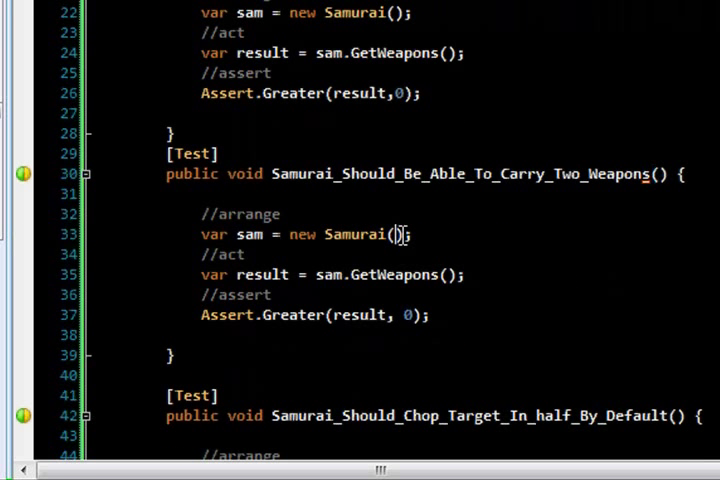
pyautogui.write('new Sword()')
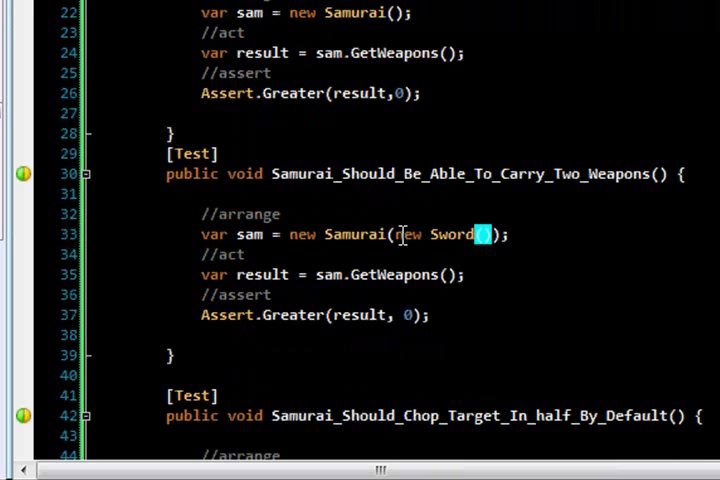
pyautogui.moveTo(205, 32)
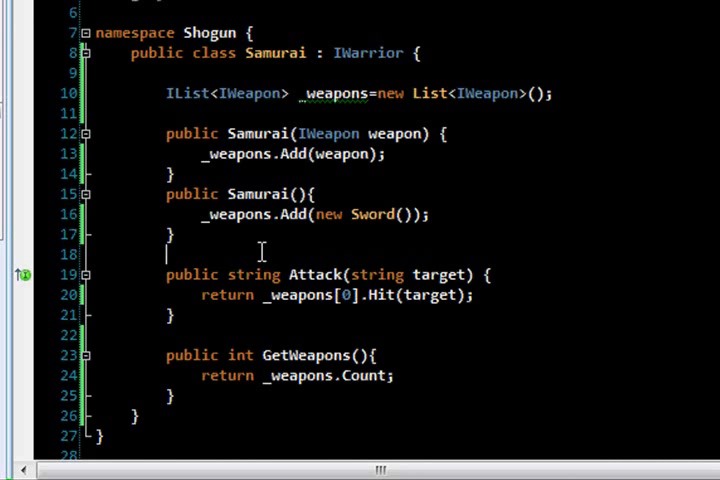
# Write public void Equip(IWeapon weapon) in Samurai adding to the _weapons list.
pyautogui.write('public v')
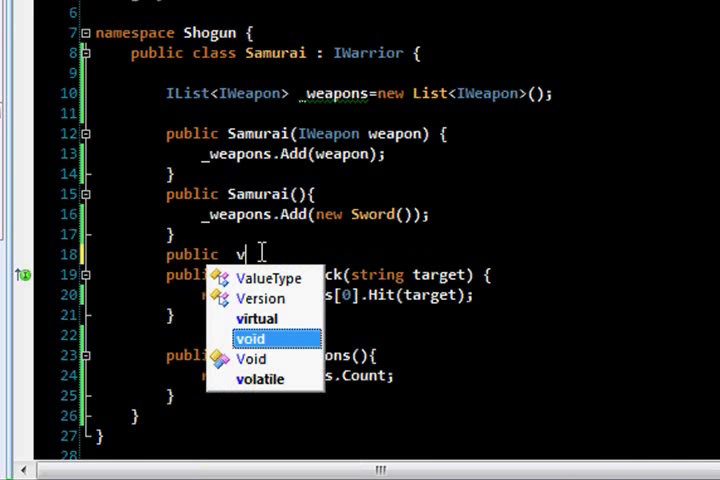
pyautogui.write('oid Equip')
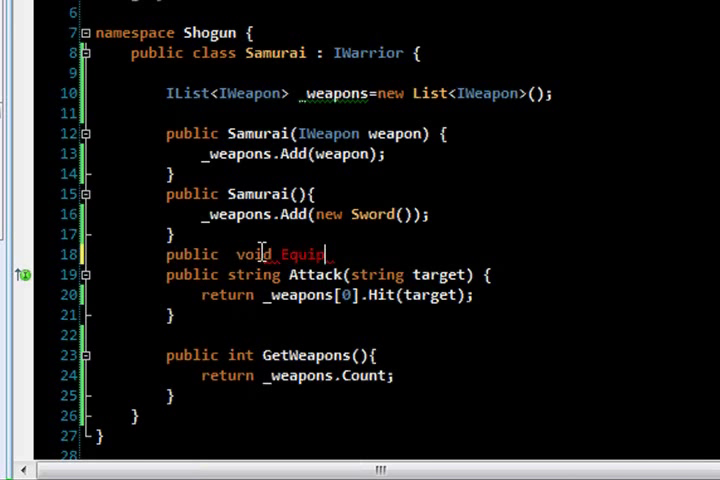
pyautogui.write('(IWeapon w')
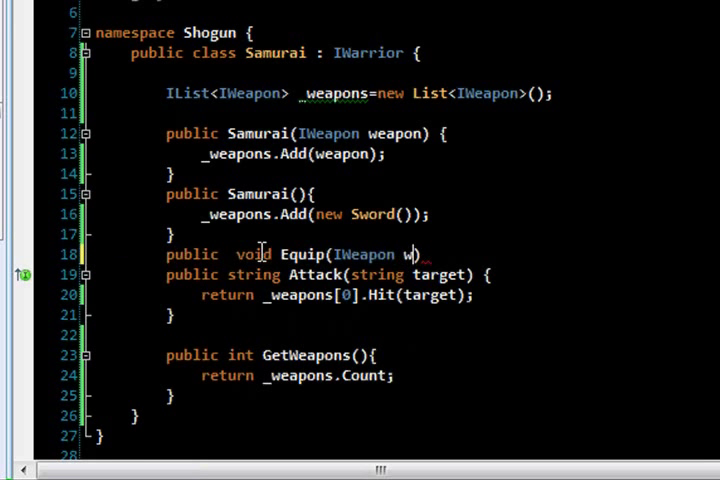
pyautogui.write('eapon')
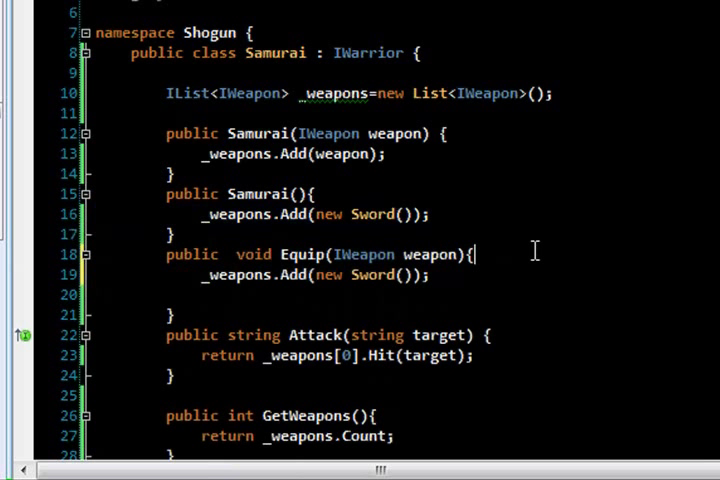
pyautogui.write('_we')
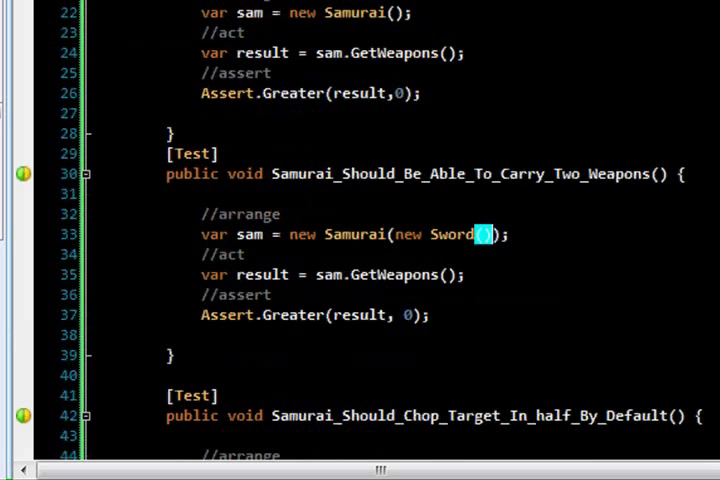
pyautogui.moveTo(425, 234)
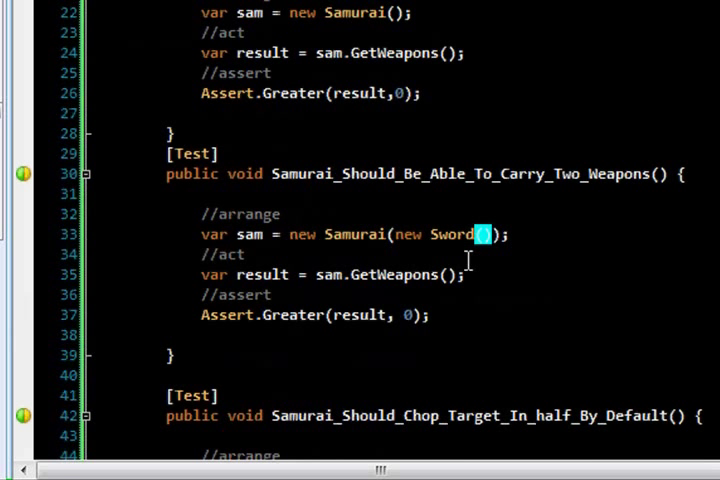
pyautogui.moveTo(258, 274)
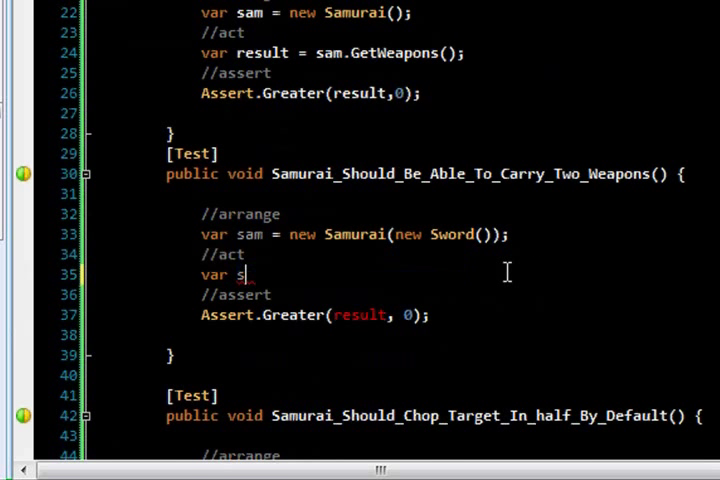
# Equip a new Shuriken before GetWeapons and raise the Assert.Greater threshold to 1.
pyautogui.write('result = sam.GetWeapons();')
pyautogui.write('sam.Equip();')
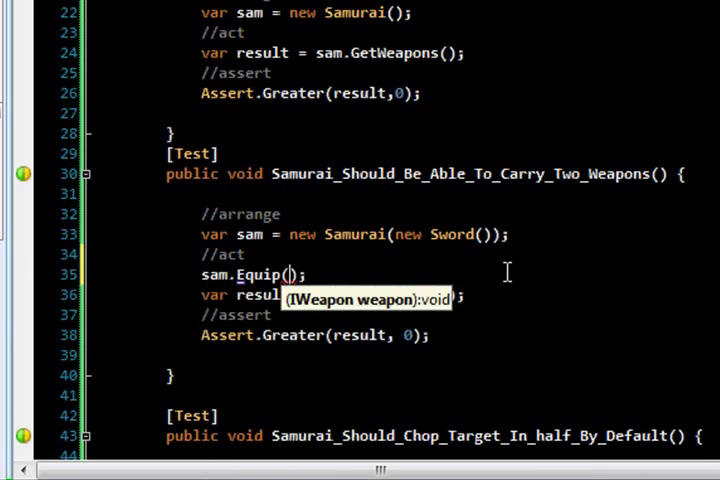
pyautogui.write('new SHur')
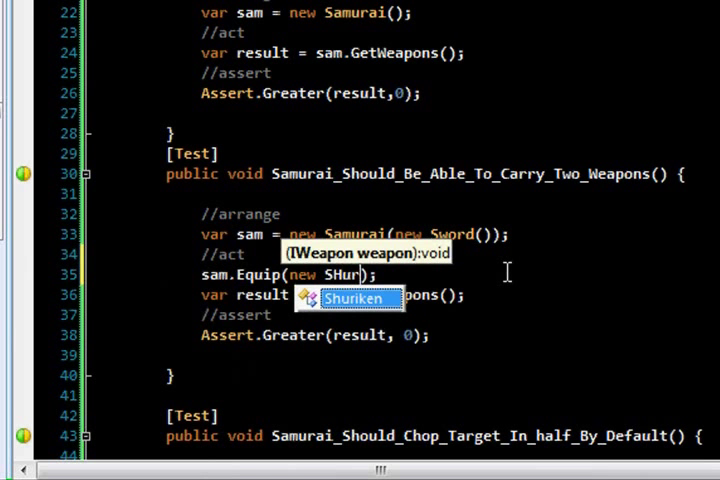
pyautogui.press('Tab')
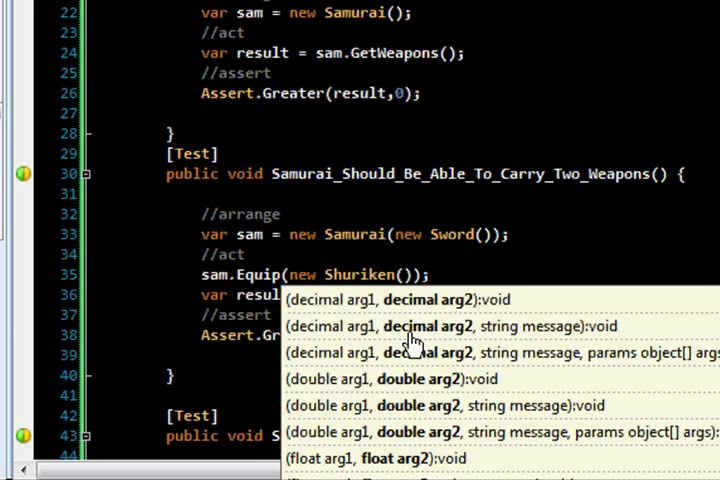
pyautogui.write('1);')
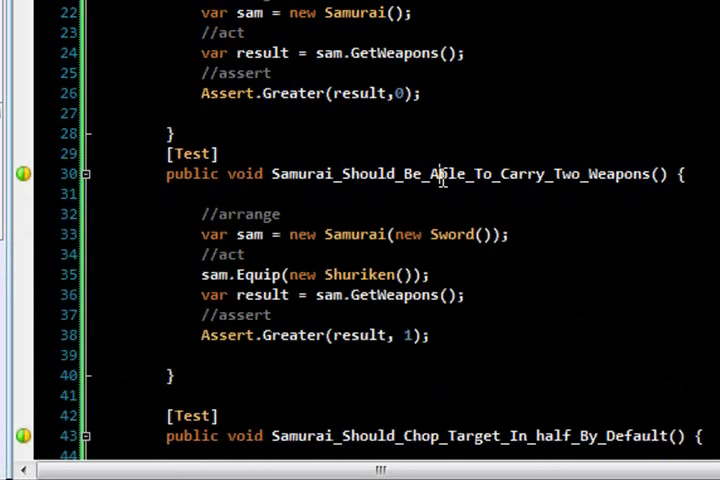
pyautogui.scroll(-3)
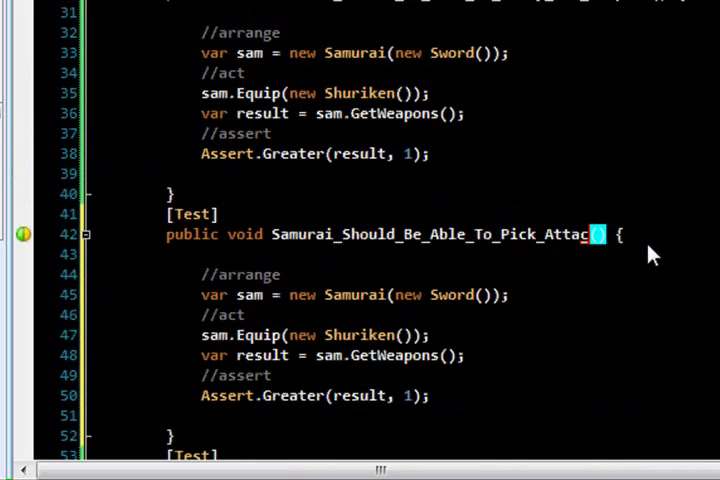
# Name the copied test Samurai_Should_Be_Able_To_Pick_Attack_Weapon and replace its GetWeapons call with the chop test's Attack line.
pyautogui.write('k_Weapon')
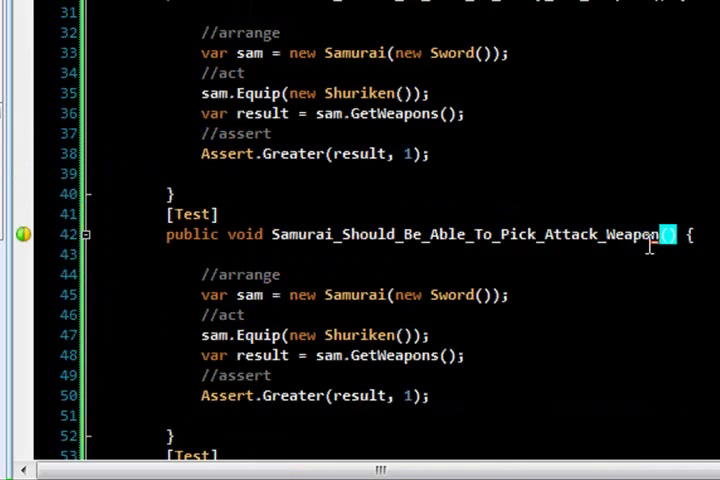
pyautogui.scroll(-3)
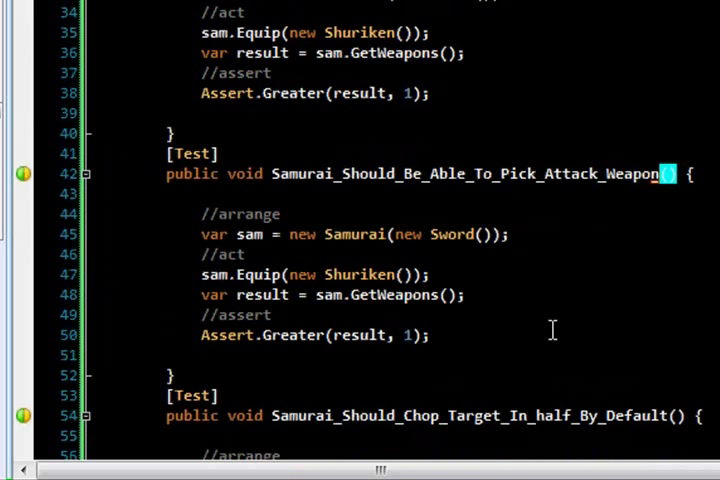
pyautogui.moveTo(480, 247)
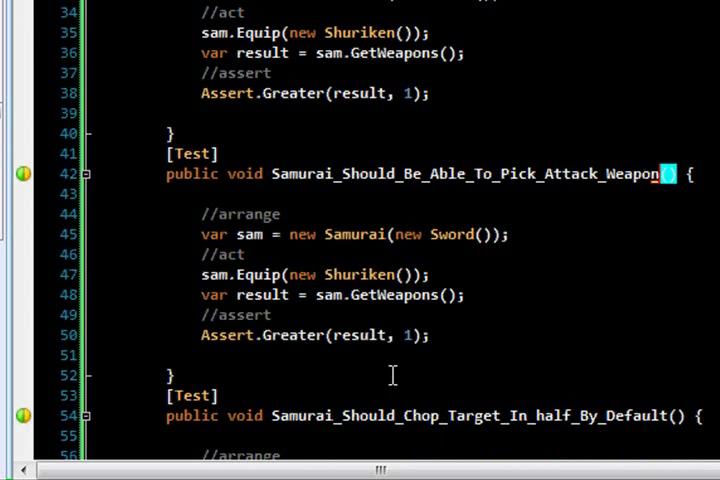
pyautogui.scroll(-3)
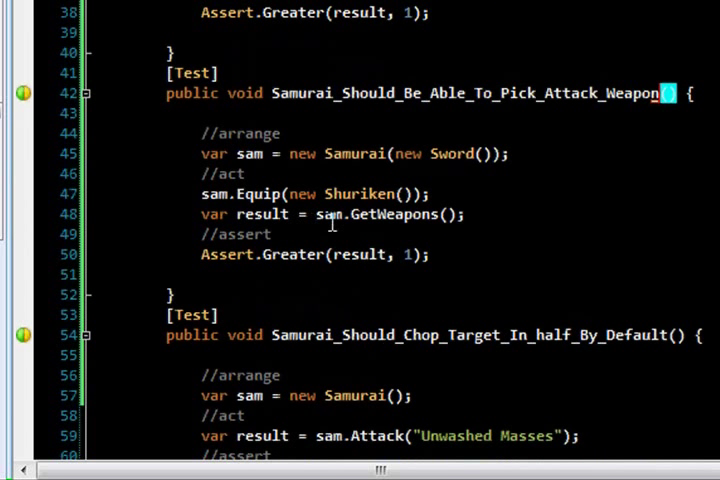
pyautogui.doubleClick(380, 214)
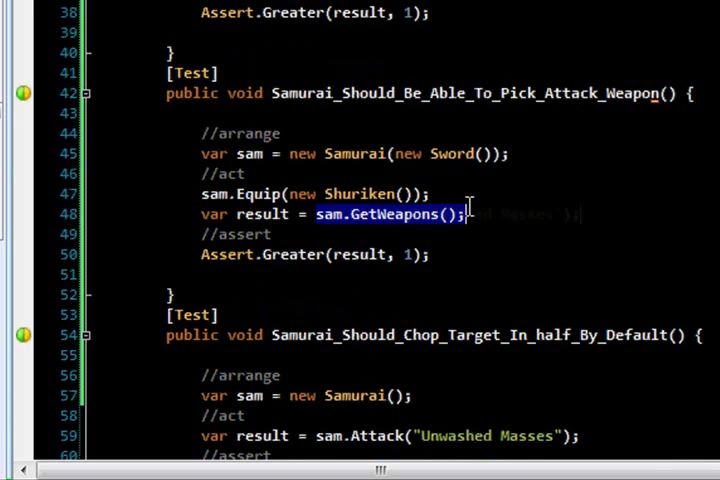
pyautogui.scroll(-3)
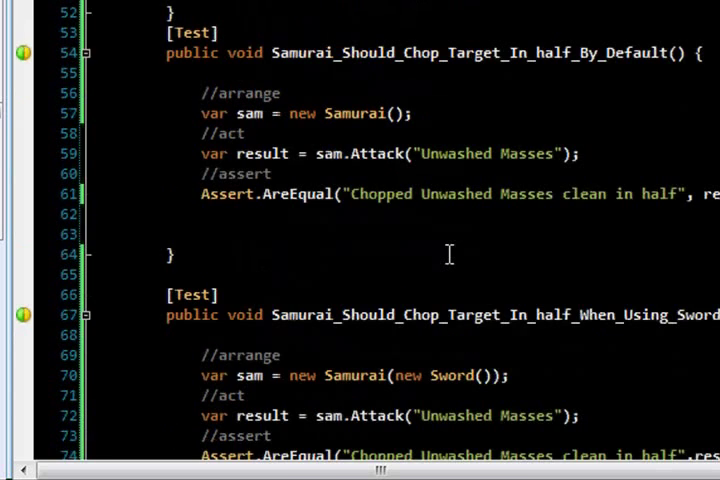
pyautogui.scroll(-3)
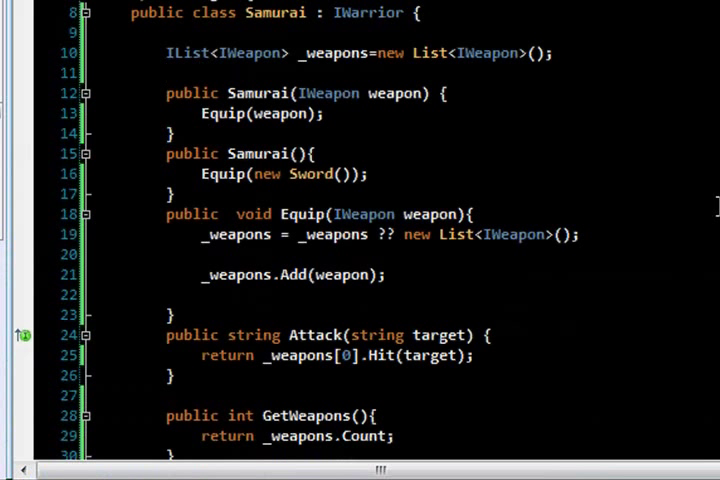
# Declare IWeapon _equipped in Samurai, set _equipped = weapon inside Equip, and reuse _equipped for attacking.
pyautogui.write('IWeapon _equipped;')
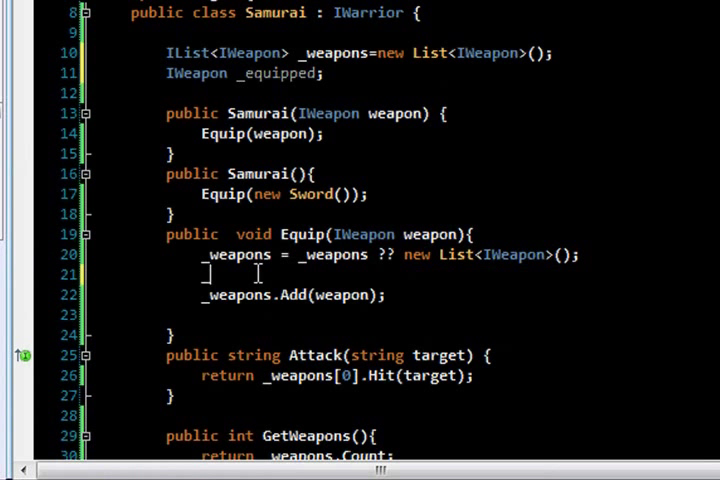
pyautogui.write('_equipped')
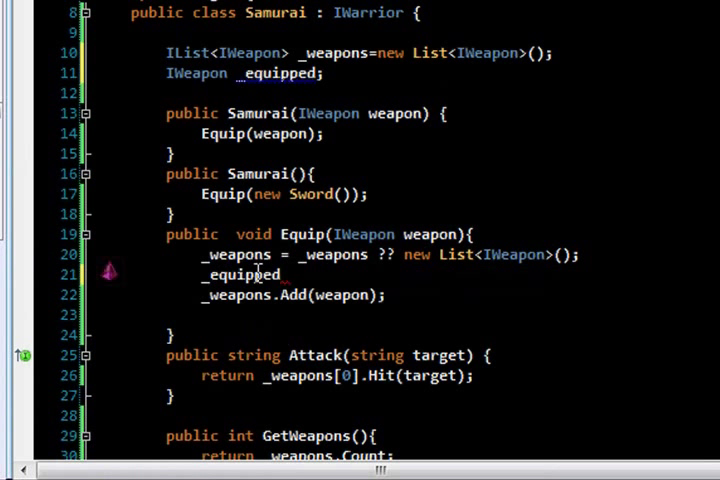
pyautogui.write('=wep')
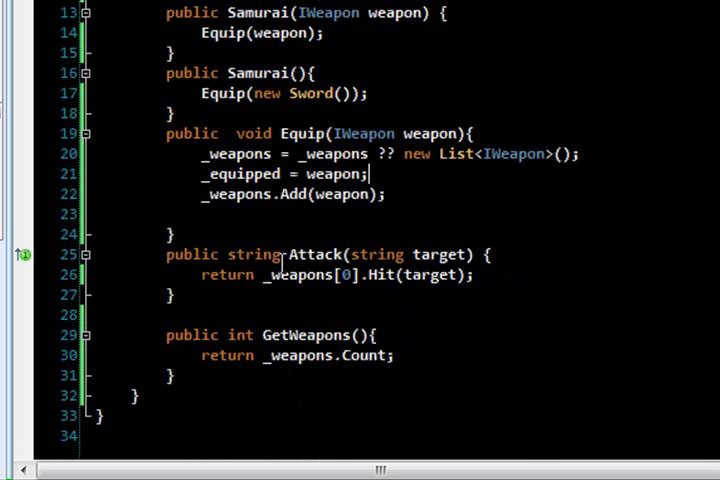
pyautogui.doubleClick(241, 173)
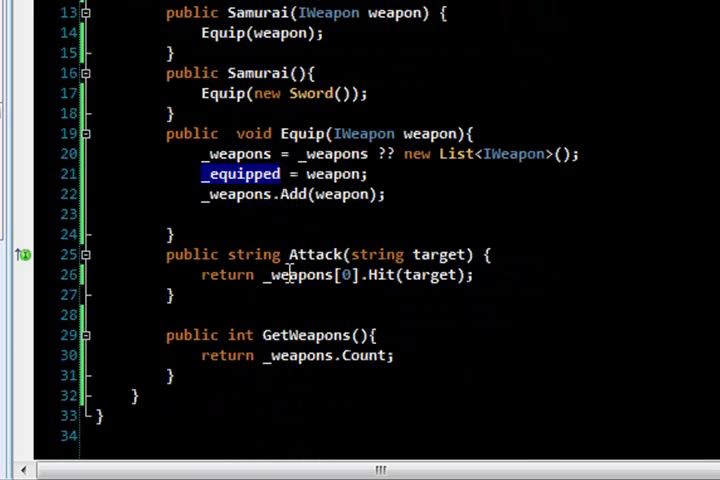
pyautogui.write('_equipped')
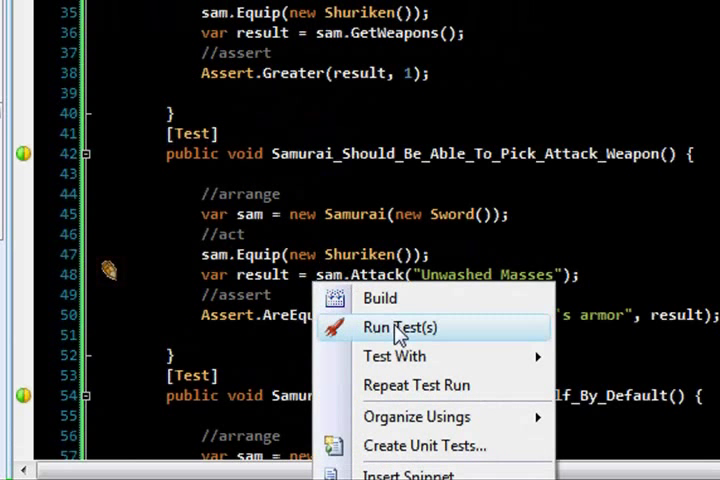
# Run the pick-attack-weapon test and copy the new Sword() argument for a new test.
pyautogui.click(415, 327)
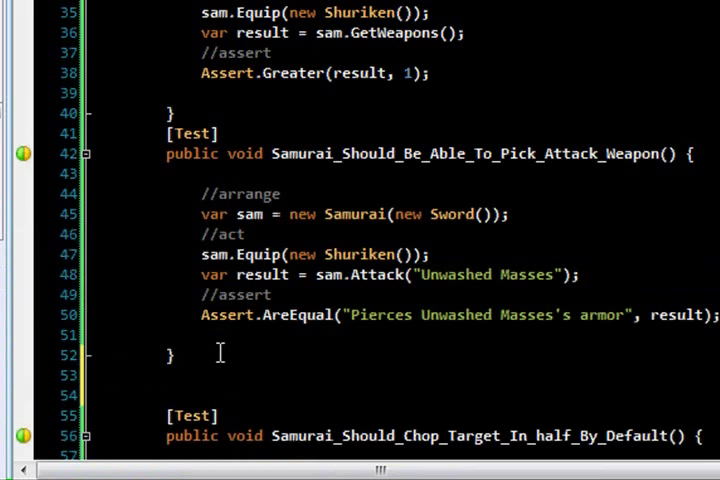
pyautogui.moveTo(240, 325)
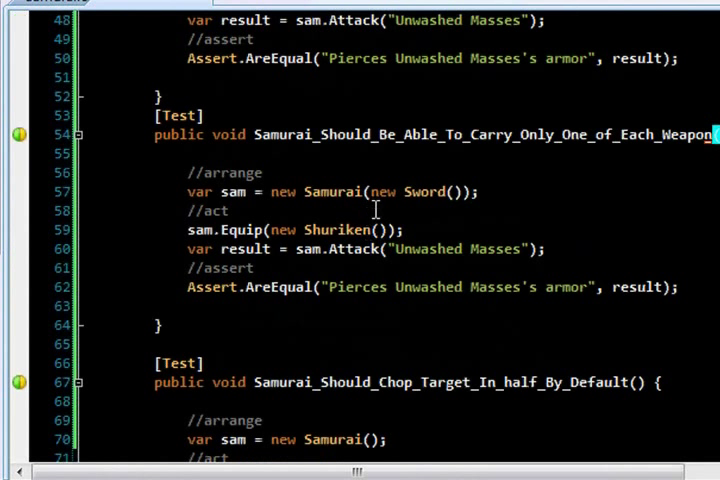
pyautogui.moveTo(369, 191); pyautogui.dragTo(470, 191)
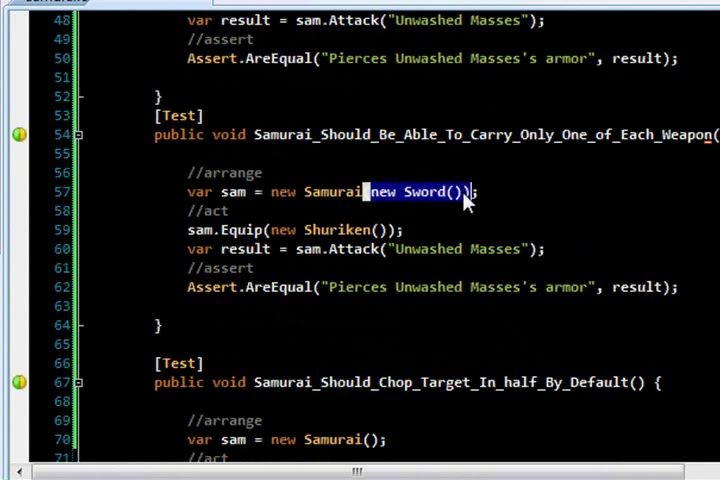
pyautogui.moveTo(267, 221)
pyautogui.write('var result = sam.GetWeapons')
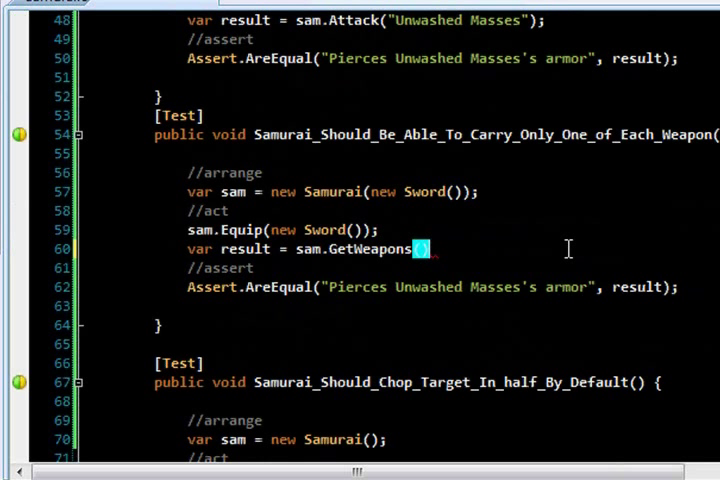
# Write Carry_Only_One_of_Each_Weapon equipping a second Sword and asserting AreEqual(1, result).
pyautogui.write('();')
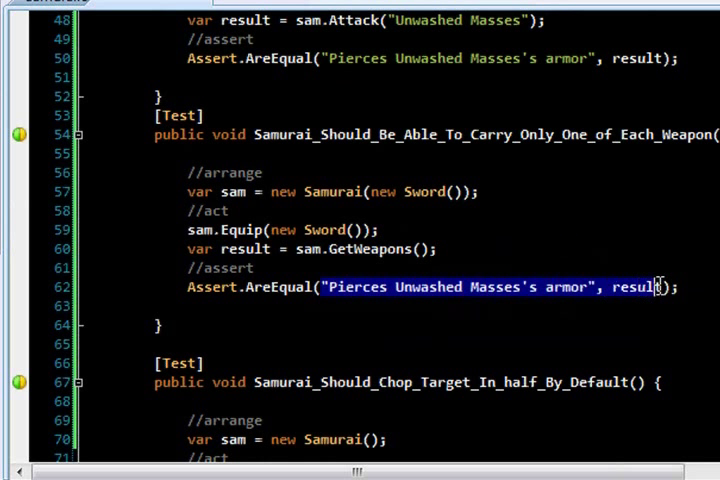
pyautogui.write('1);')
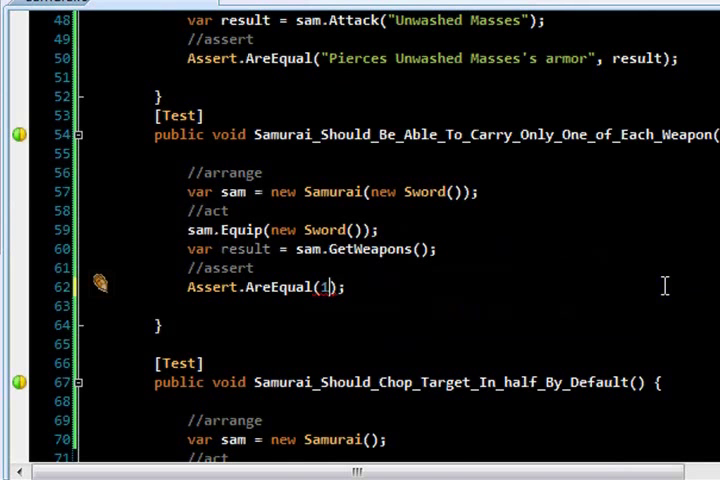
pyautogui.write(',re')
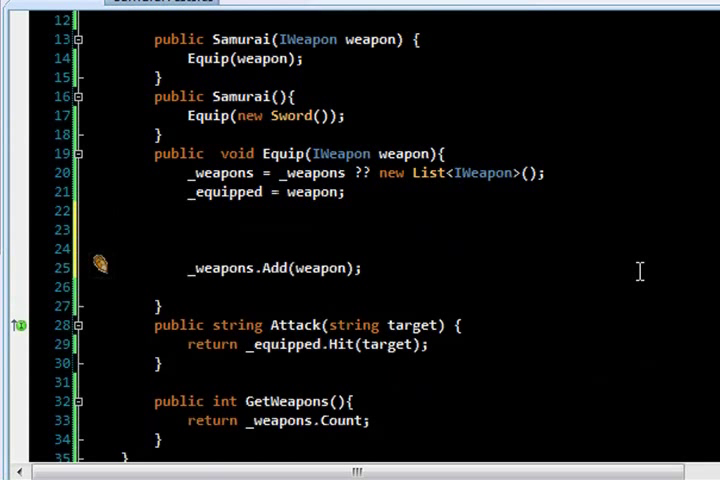
# Guard the weapon add in Samurai with if (!_weapons.Contains(weapon)).
pyautogui.write('if (!_weapons.Contains(weapon))')
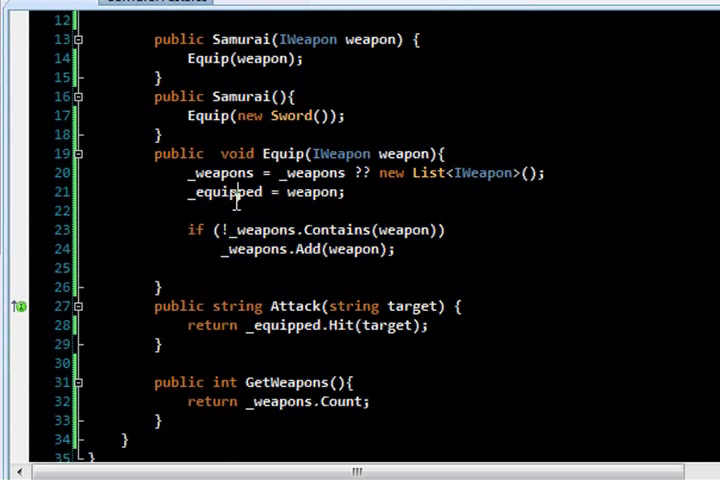
pyautogui.moveTo(303, 212)
pyautogui.write('prop')
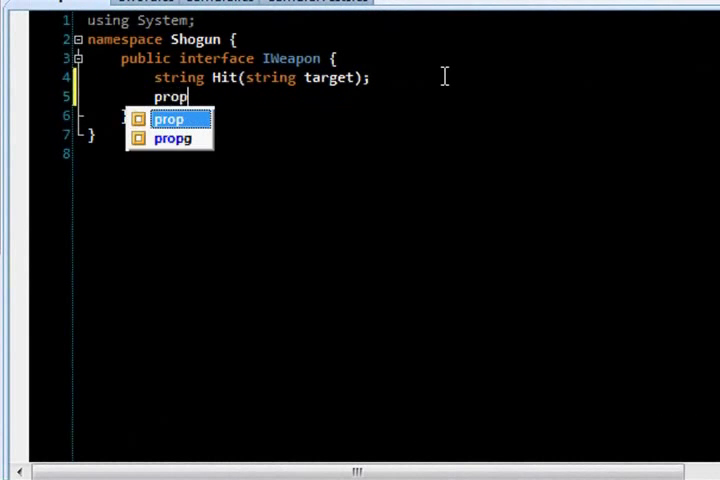
# Declare a Name property on IWeapon and remove its public modifier.
pyautogui.press('Tab')
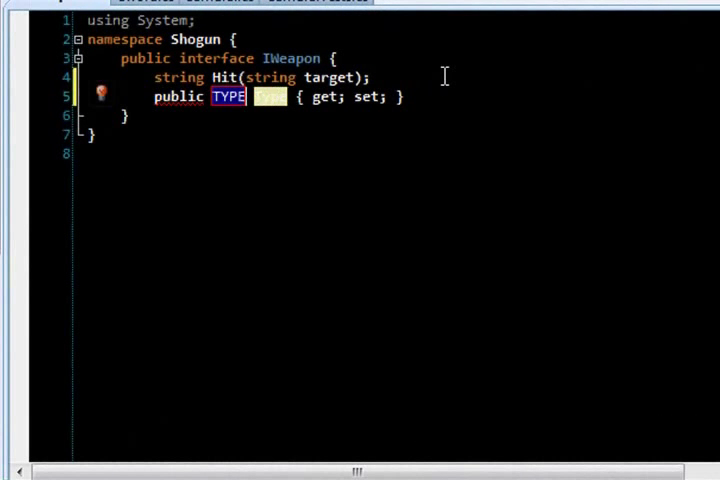
pyautogui.write('Nam')
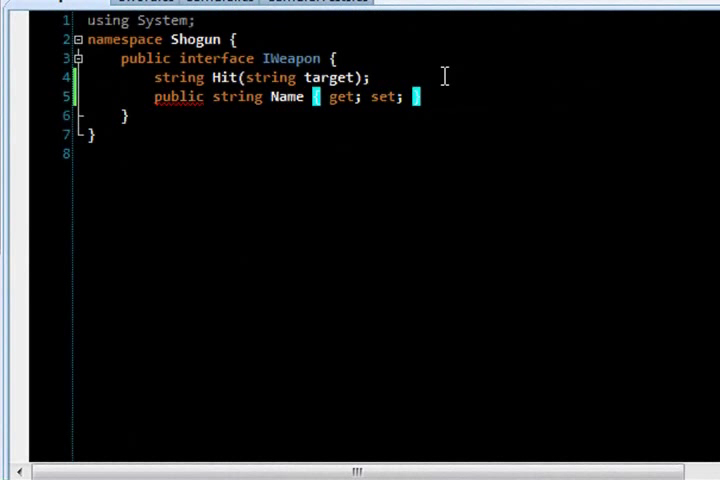
pyautogui.doubleClick(178, 97)
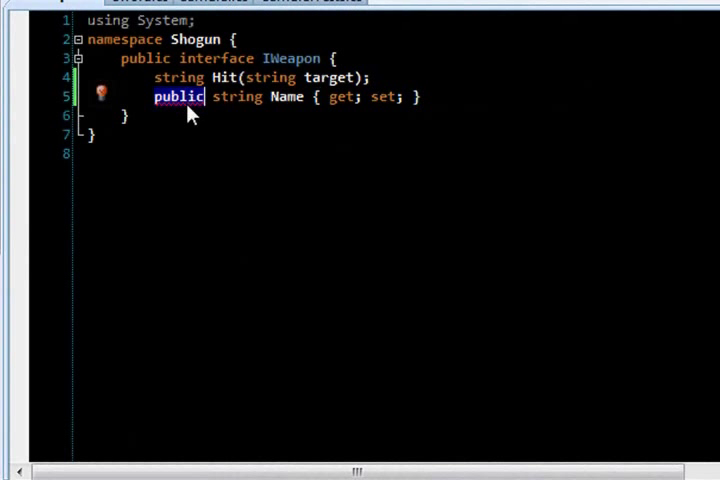
pyautogui.press('Delete')
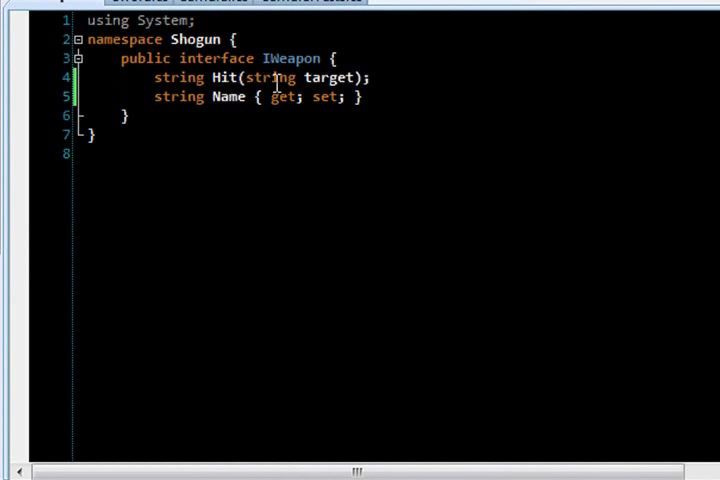
# Use the smart tag to implement Name in the derived weapon classes, choosing Shuriken.
pyautogui.rightClick(200, 102)
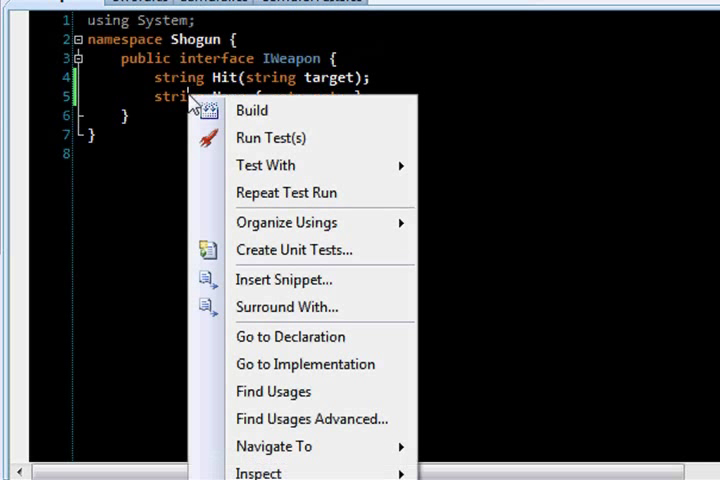
pyautogui.press('Escape')
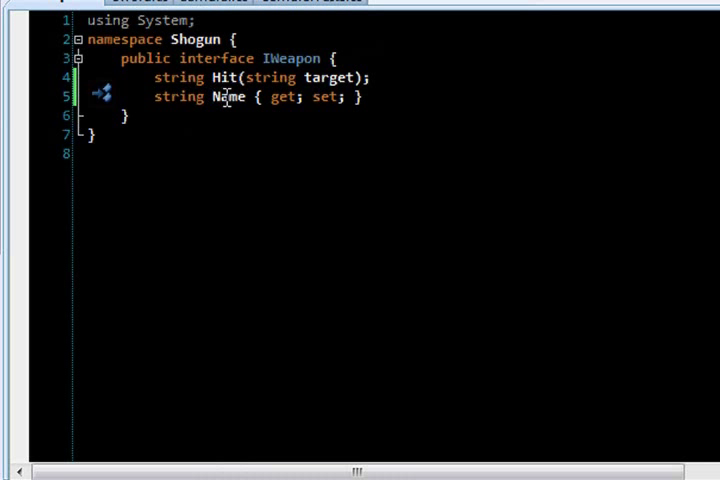
pyautogui.click(116, 94)
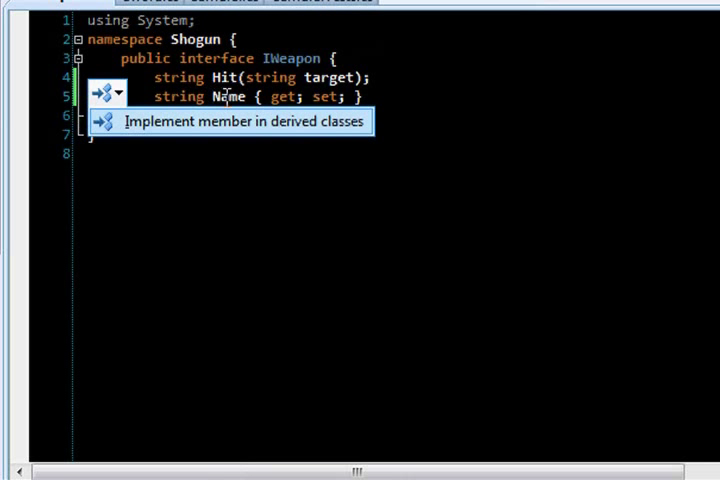
pyautogui.click(245, 122)
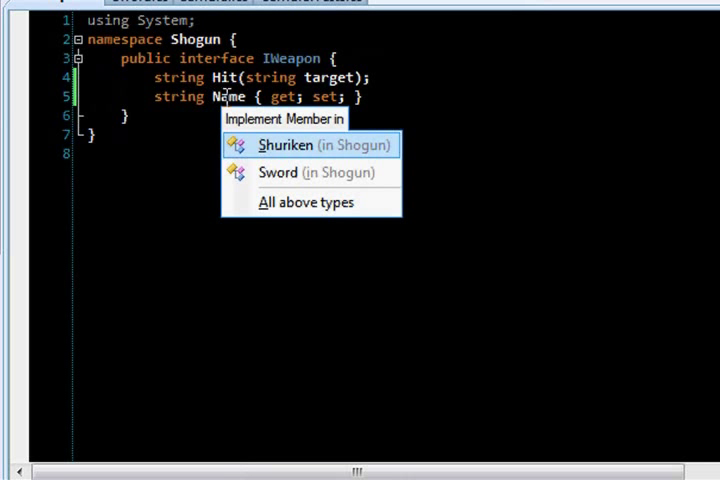
pyautogui.moveTo(308, 202)
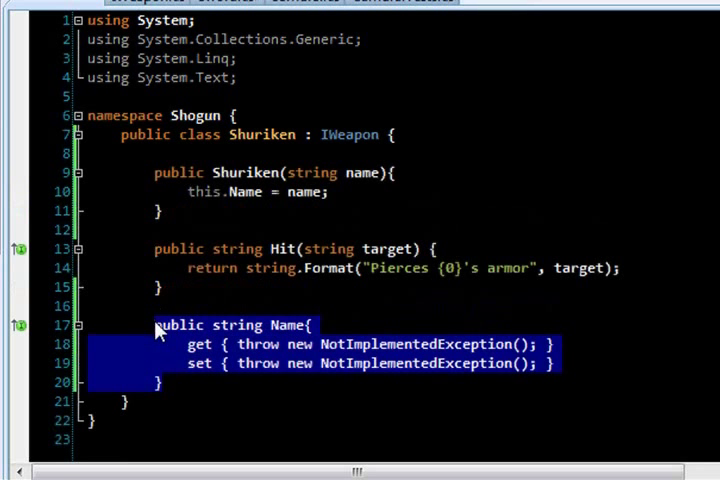
# Replace the generated Name stub in Shuriken with the typed 'st' text.
pyautogui.write('st]')
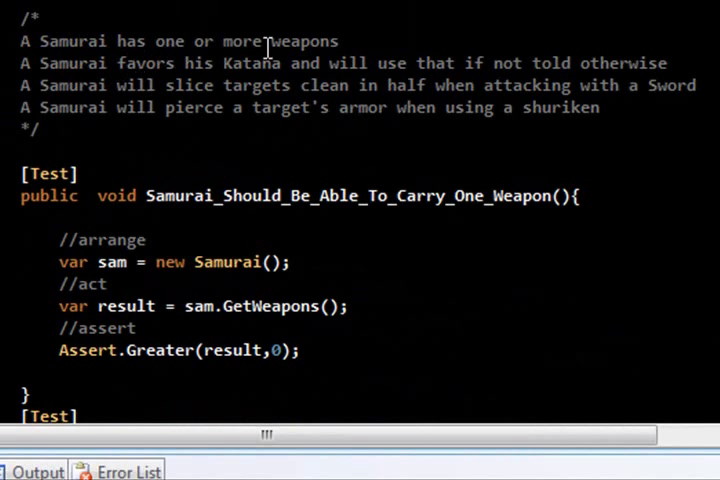
# Append 'and should be able to use both' to the first Samurai requirement comment.
pyautogui.click(350, 41)
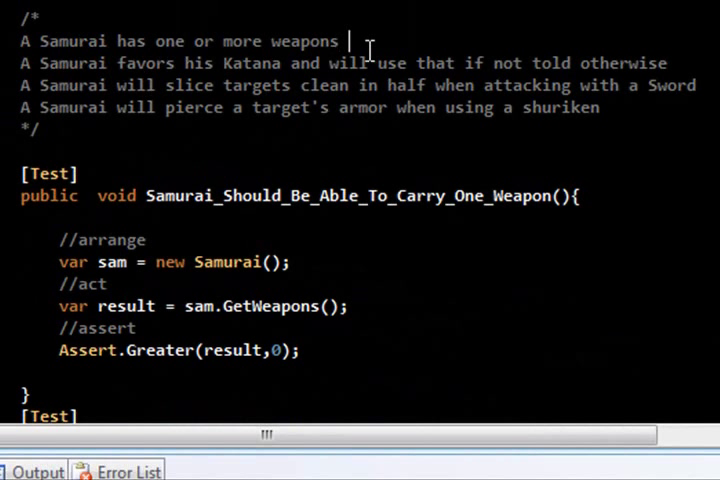
pyautogui.write('and should be able t')
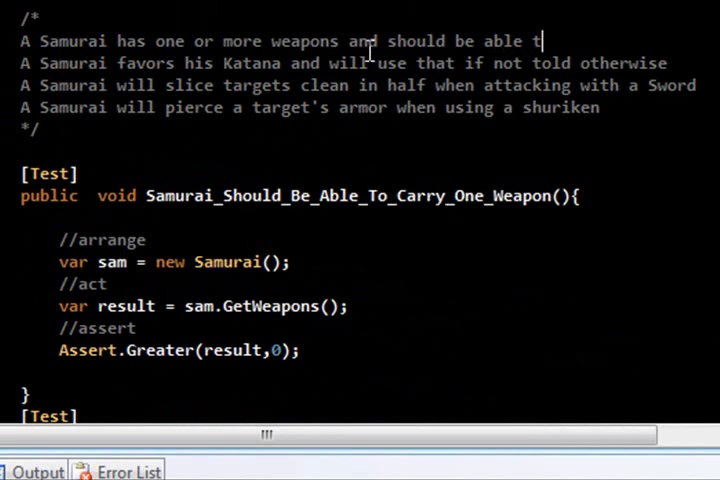
pyautogui.write('o use both at once')
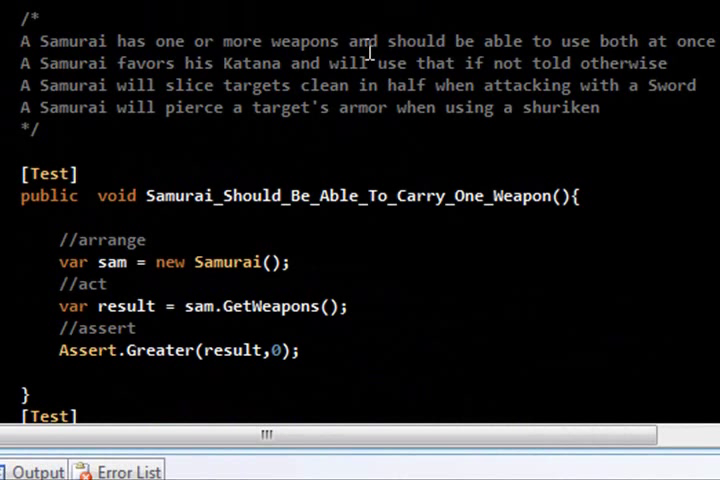
pyautogui.scroll(-3)
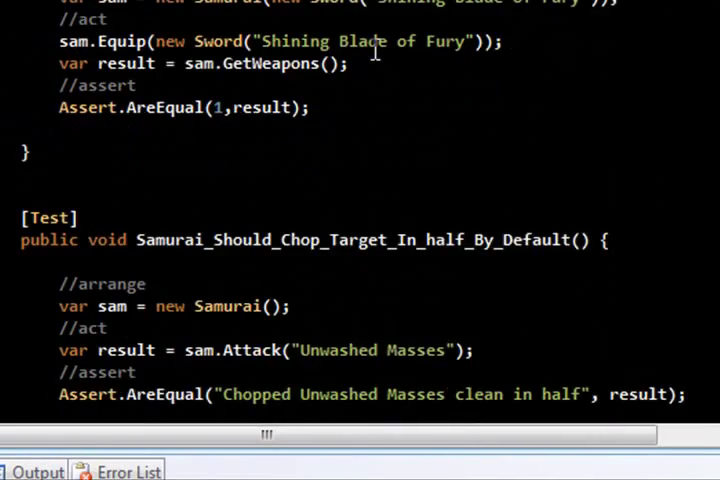
pyautogui.scroll(3)
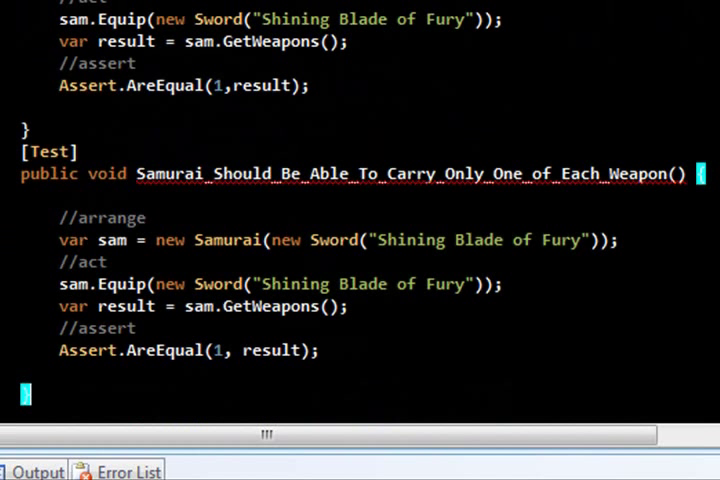
pyautogui.moveTo(339, 207)
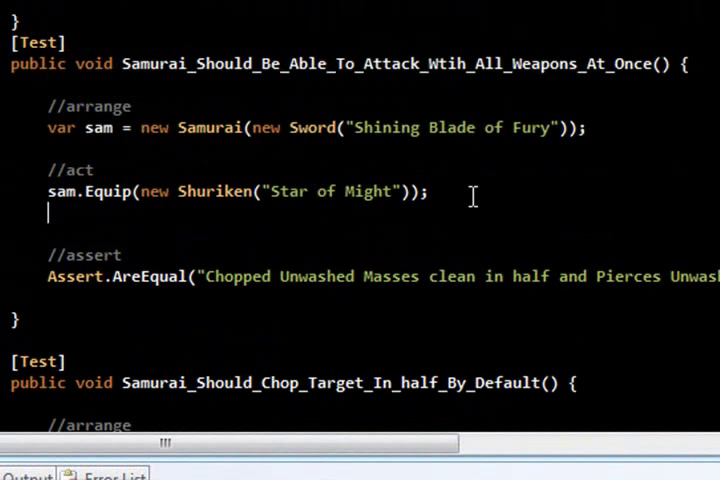
# Write the '//attack with both! HAI!' comment and begin the sam.Aikibatto call.
pyautogui.write('//attack with both!')
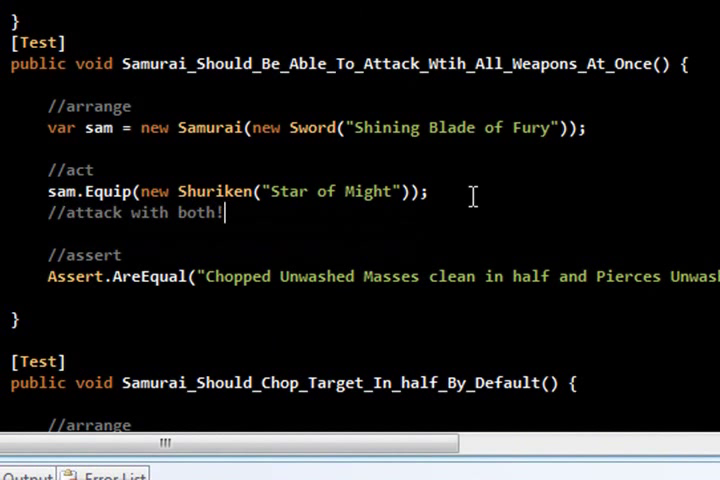
pyautogui.write('HAI!')
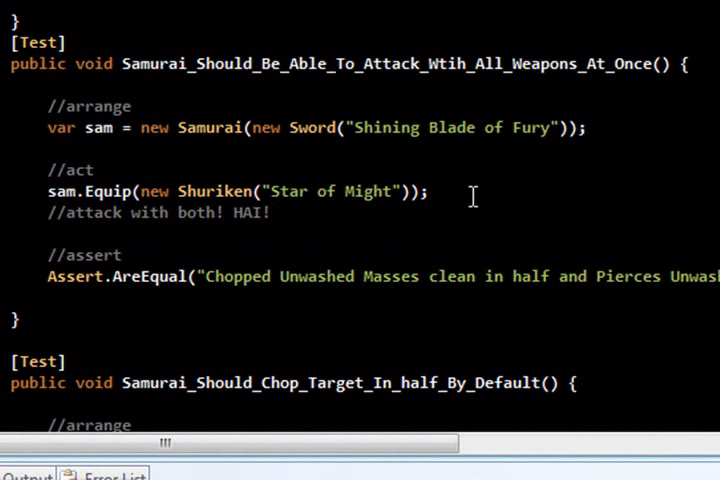
pyautogui.write('sam.')
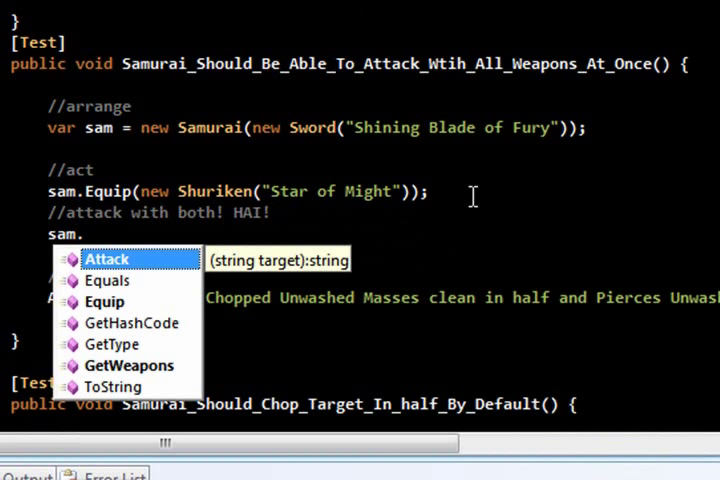
pyautogui.write('Aiki')
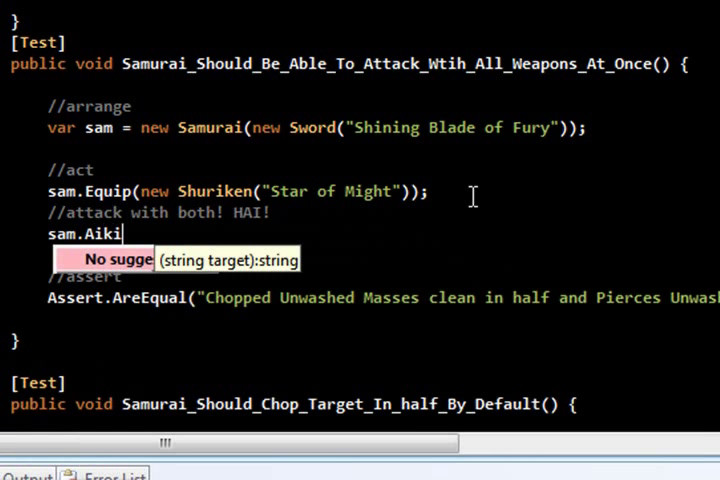
# Complete sam.Aikibatto("Unwashed Masses"); and bring up fix options for the undefined method.
pyautogui.write('batto')
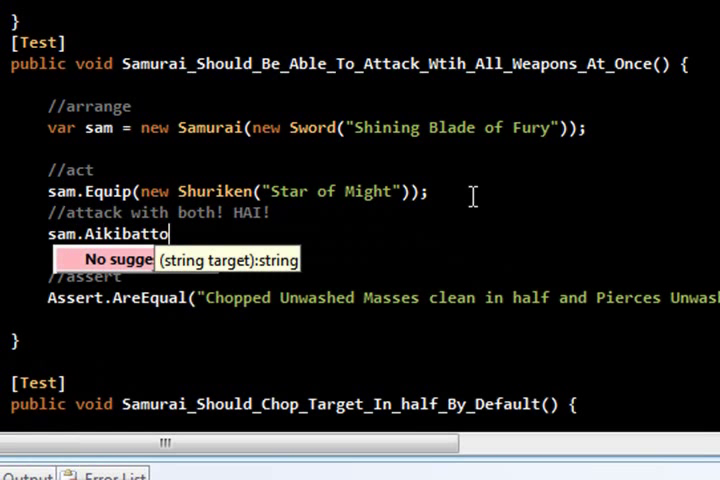
pyautogui.write('("Unwass")')
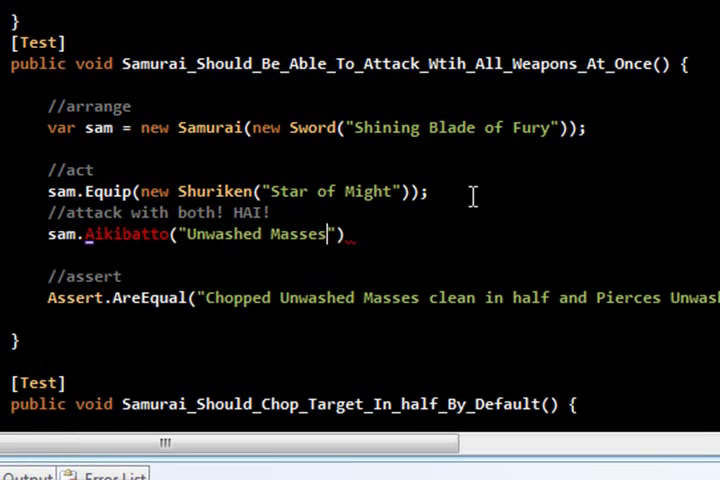
pyautogui.write(');')
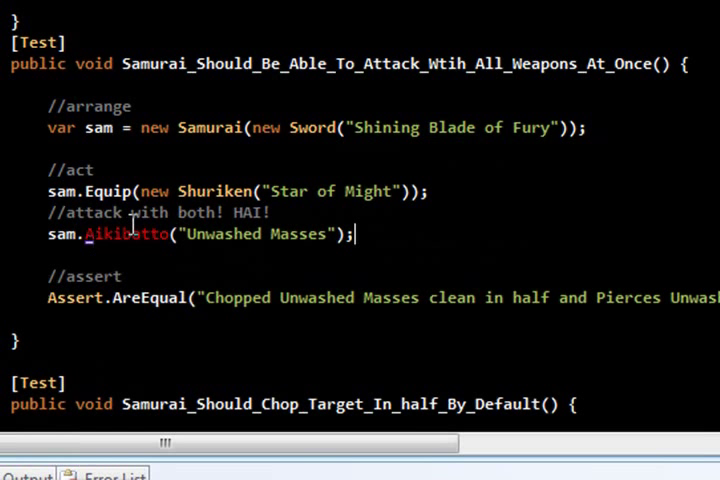
pyautogui.click(127, 234)
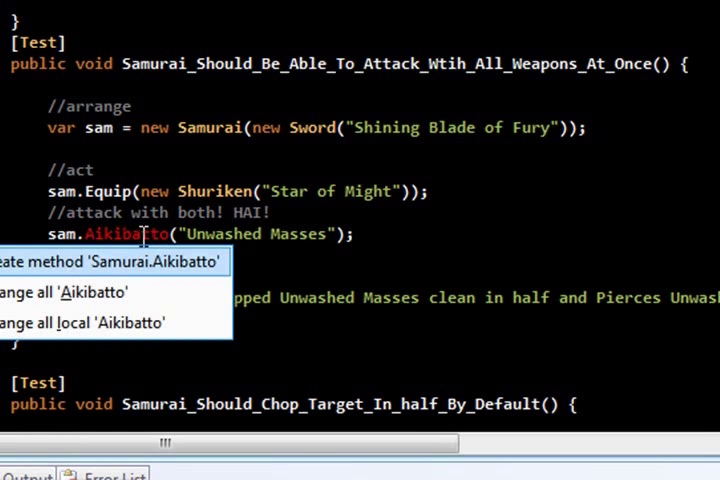
# Generate Samurai.Aikibatto(string) from the smart tag and make it return string.
pyautogui.click(110, 261)
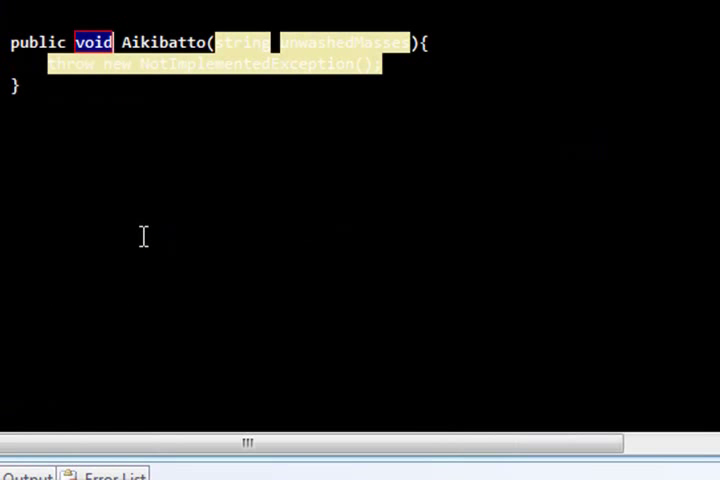
pyautogui.write('string')
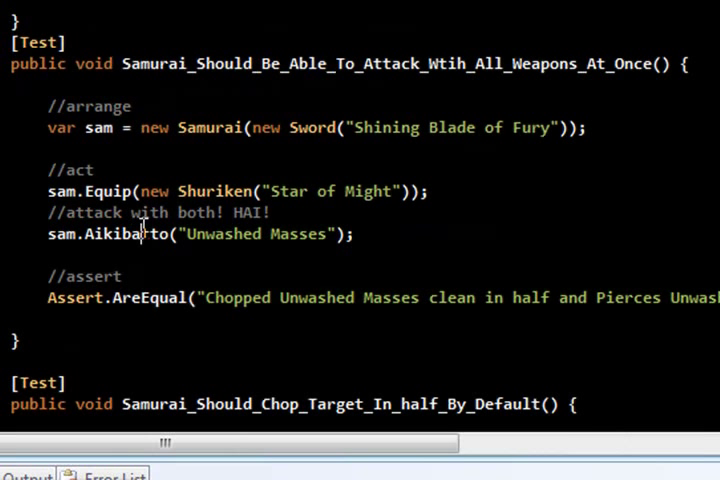
# Run the tests, then start assigning the Aikibatto call to a 'var result' variable.
pyautogui.rightClick(145, 234)
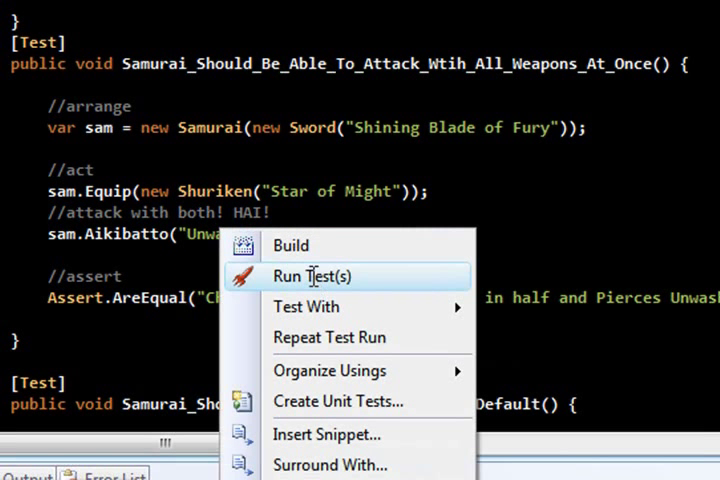
pyautogui.click(313, 276)
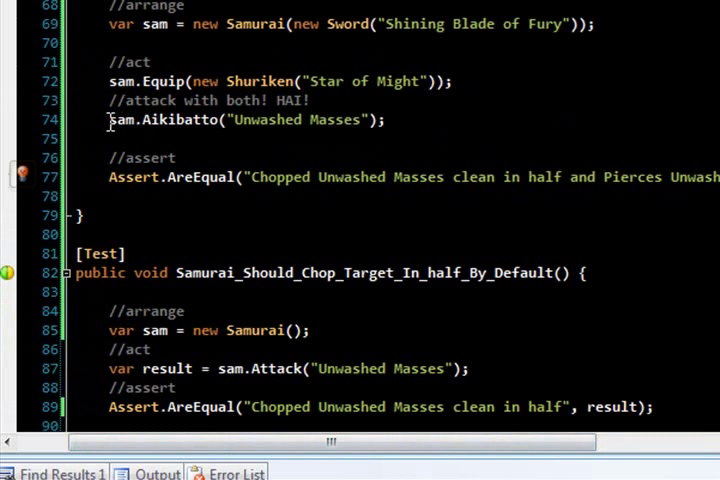
pyautogui.write('var result')
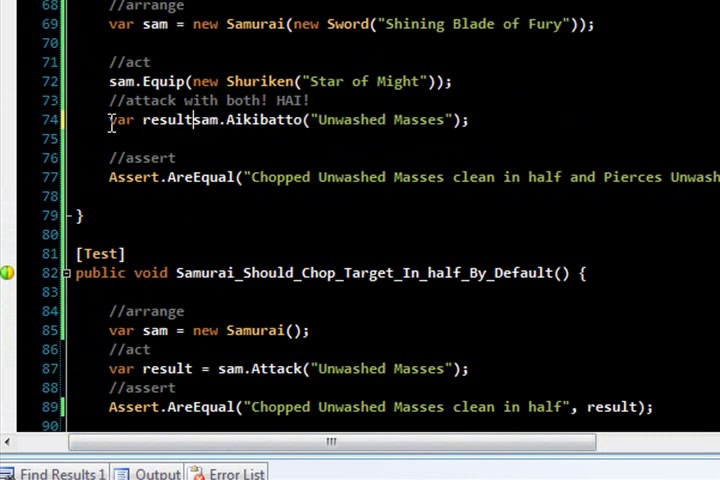